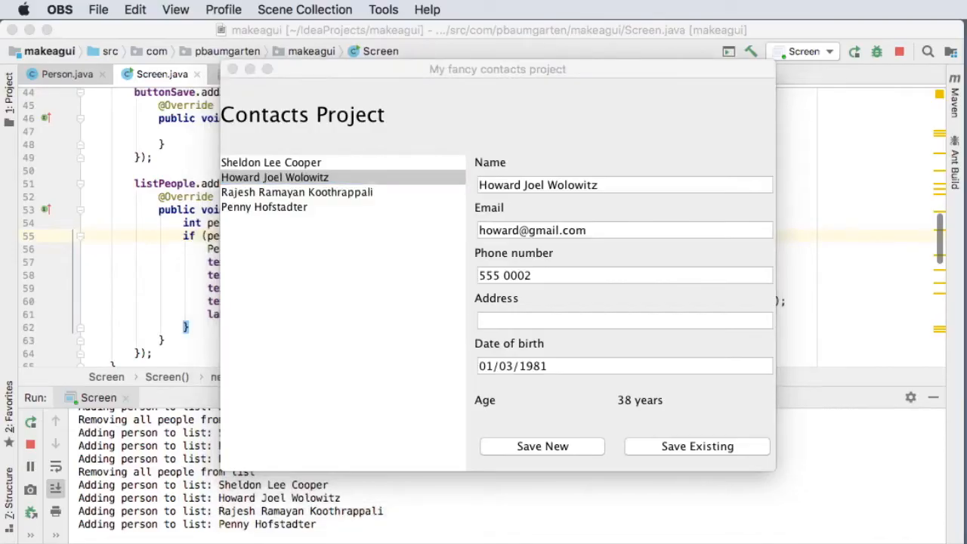
pyautogui.moveTo(370, 117)
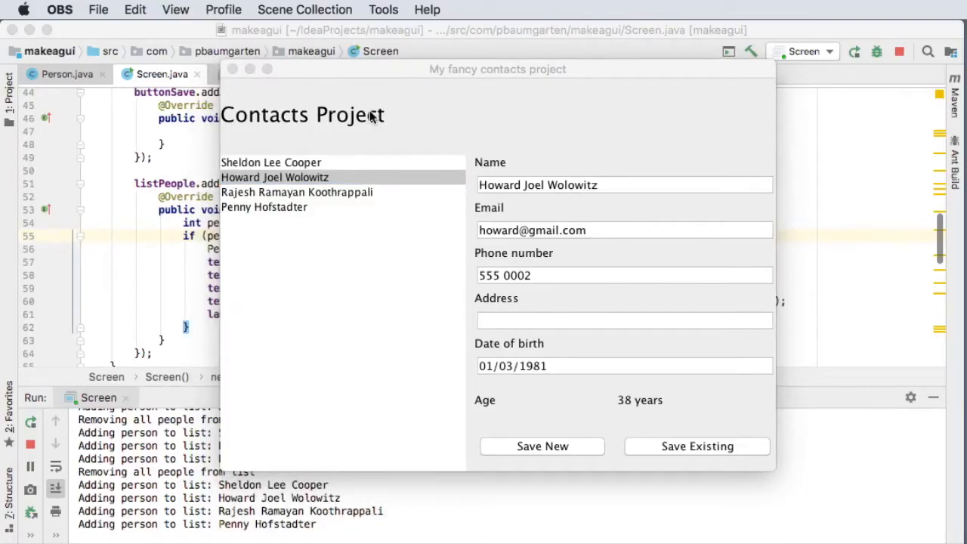
pyautogui.moveTo(252, 128)
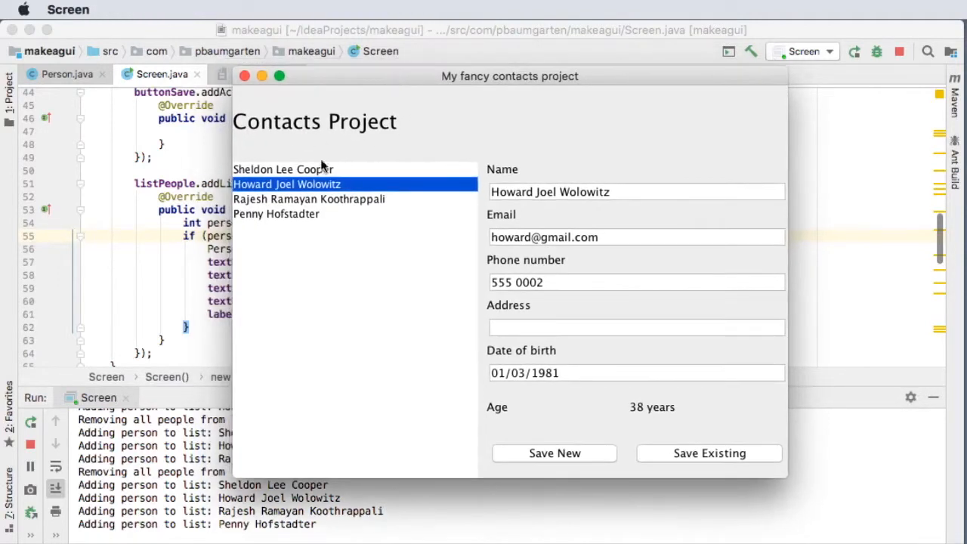
# Browse a few contacts in the running app to check their details display.
pyautogui.click(308, 200)
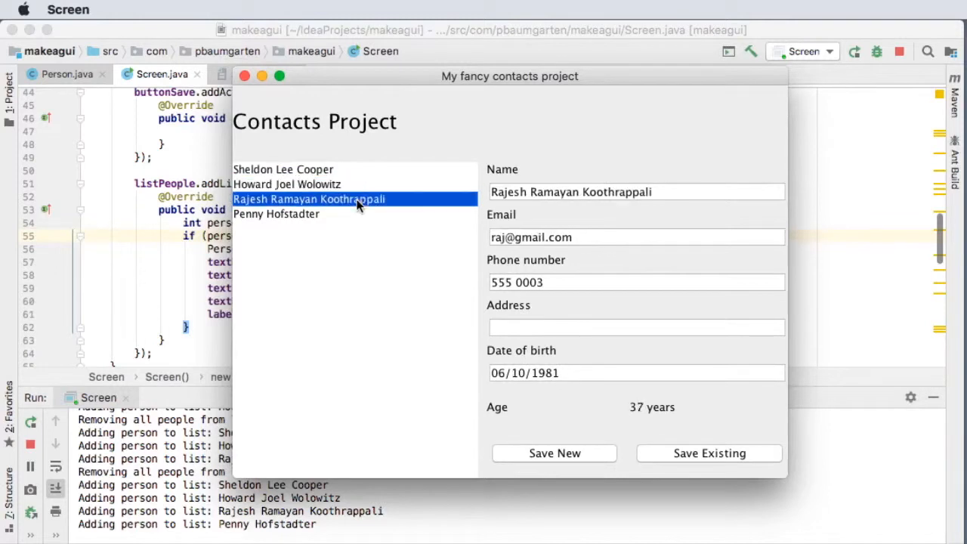
pyautogui.click(284, 169)
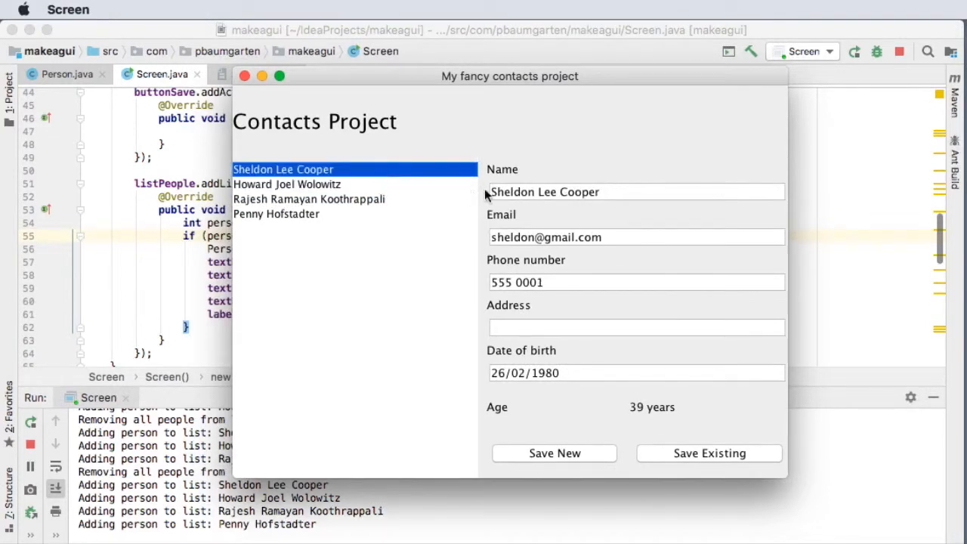
pyautogui.moveTo(646, 426)
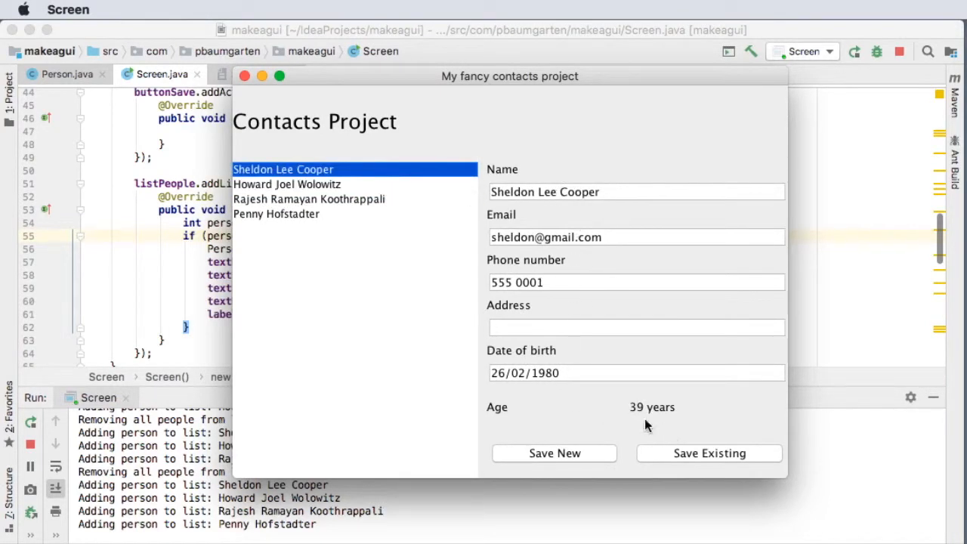
pyautogui.click(278, 215)
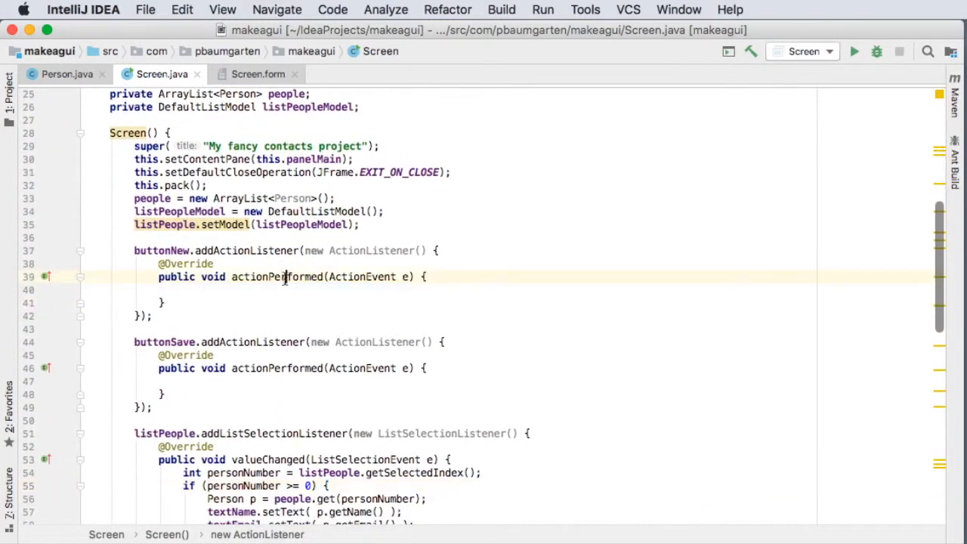
# Inspect the empty New and Save button handlers in Screen.java and place the caret in the Save handler.
pyautogui.doubleClick(277, 276)
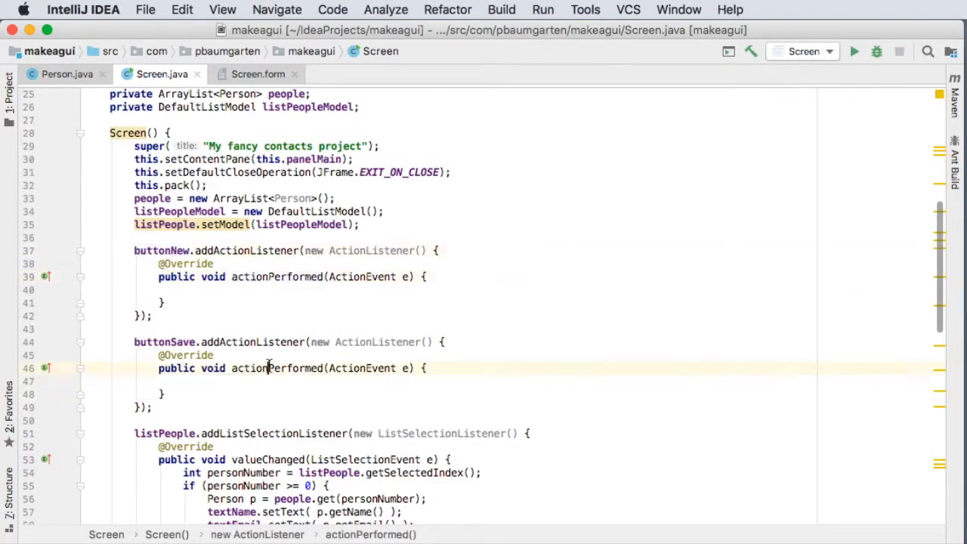
pyautogui.doubleClick(163, 341)
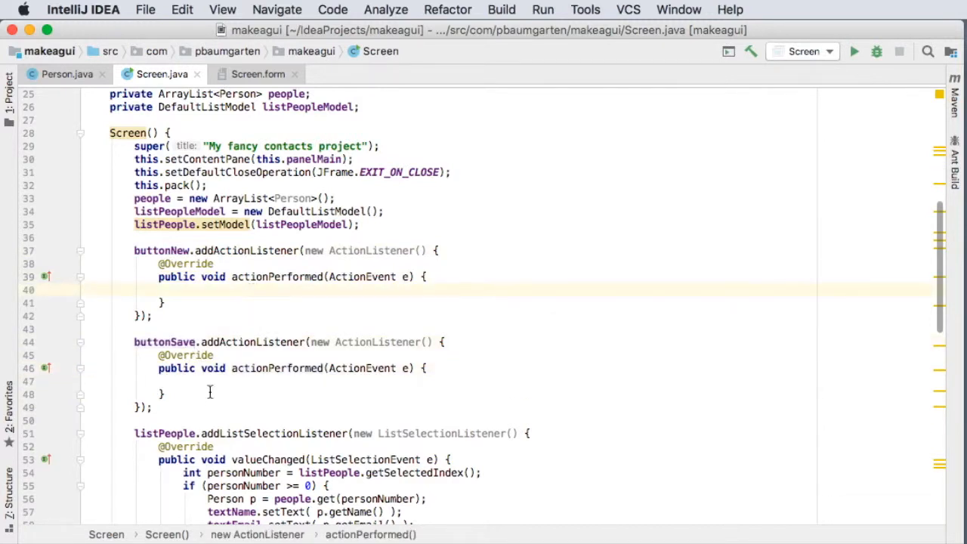
pyautogui.click(226, 380)
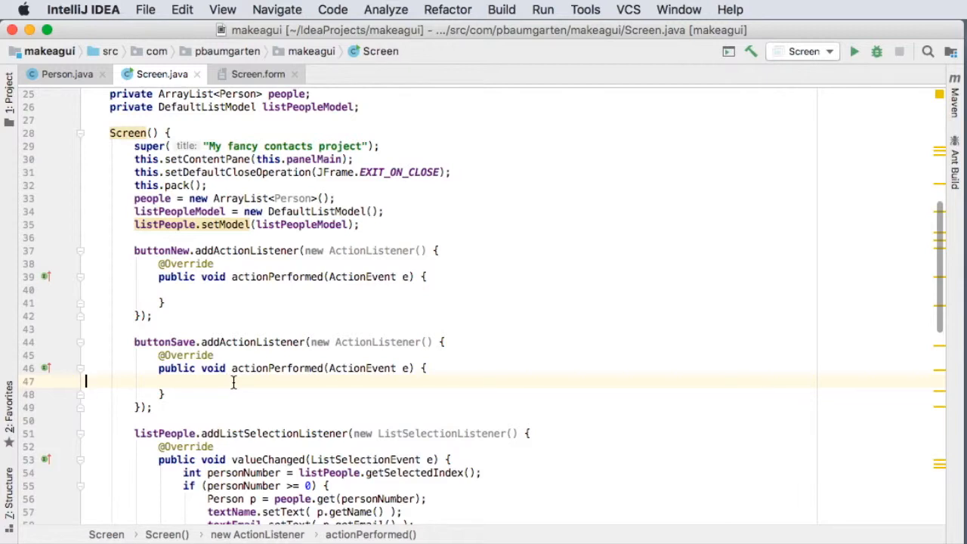
pyautogui.click(257, 74)
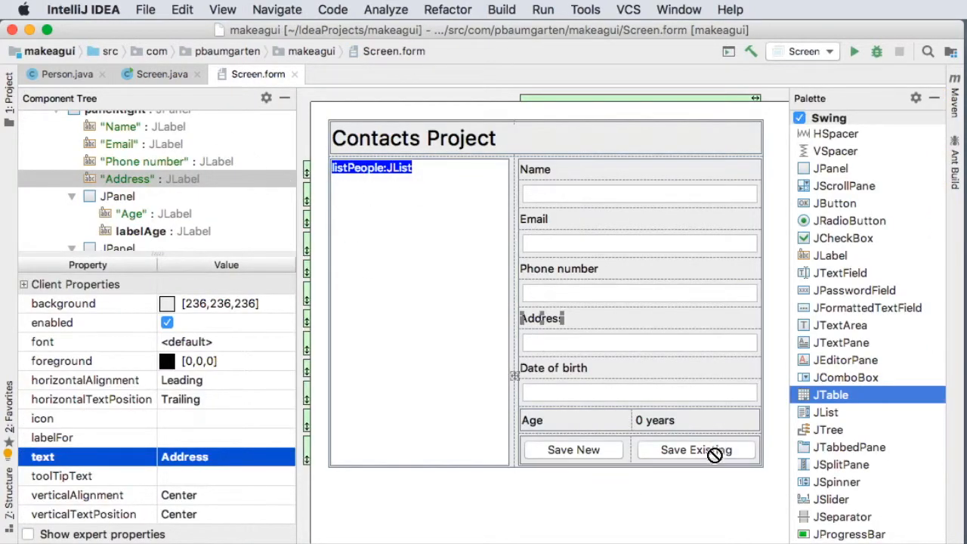
pyautogui.moveTo(713, 451)
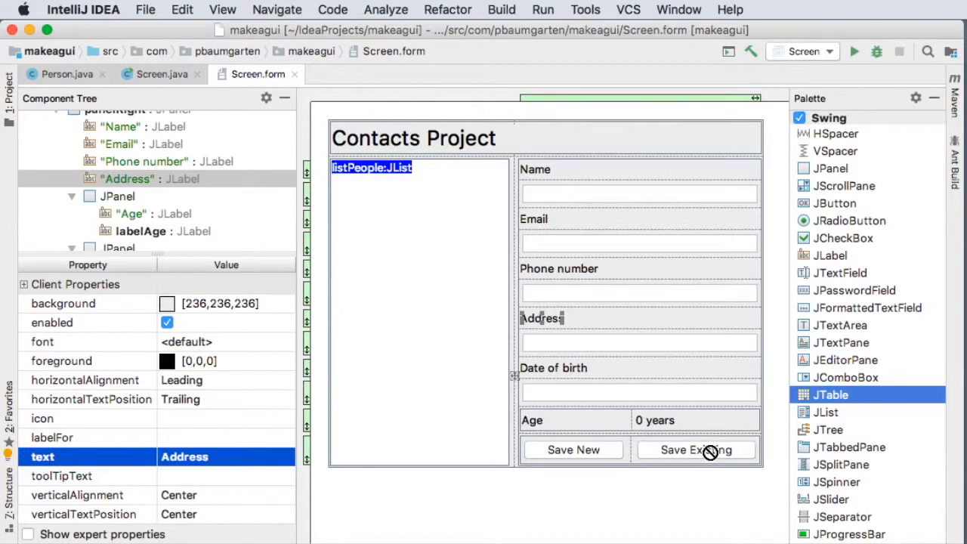
pyautogui.moveTo(719, 460)
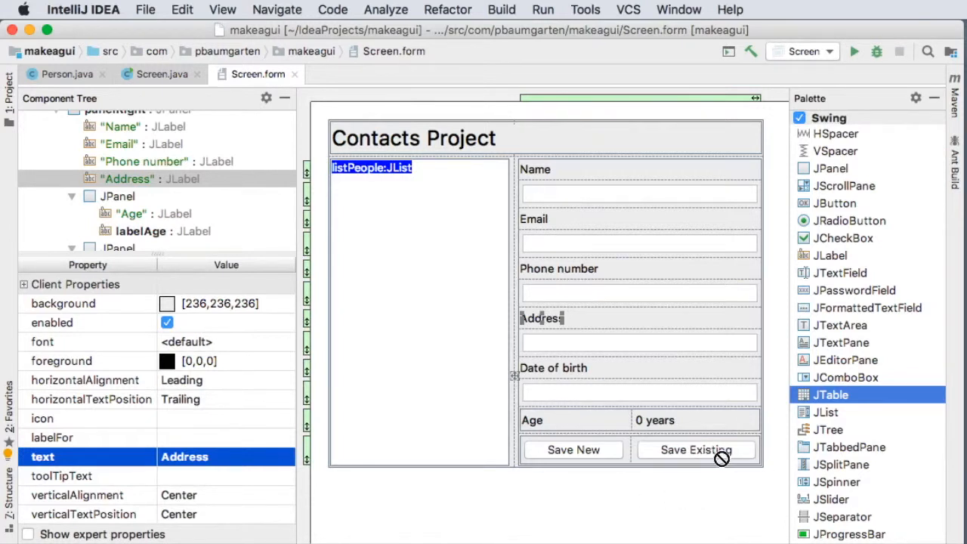
pyautogui.moveTo(411, 267)
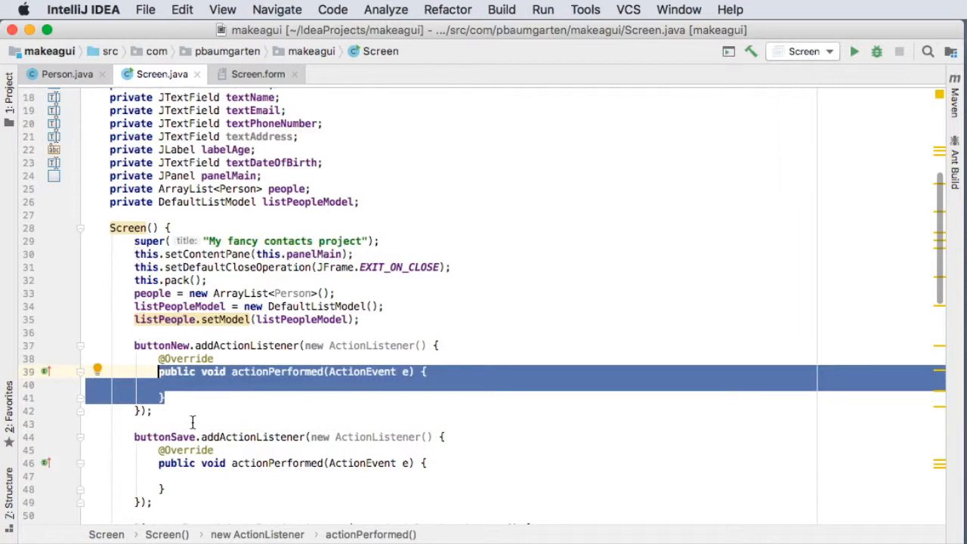
# Review the Screen constructor and its listeners, leaving a blank line after the list model is set.
pyautogui.click(162, 397)
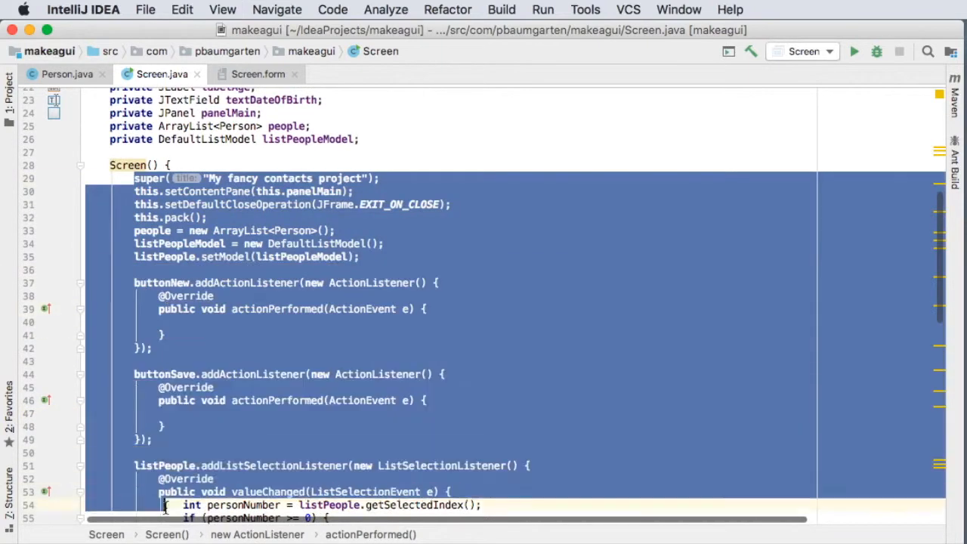
pyautogui.scroll(-3)
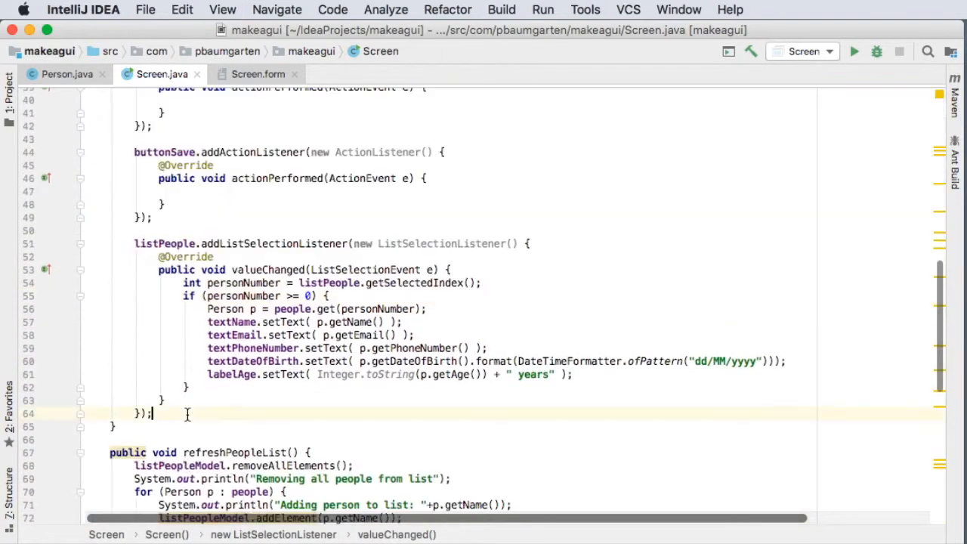
pyautogui.scroll(3)
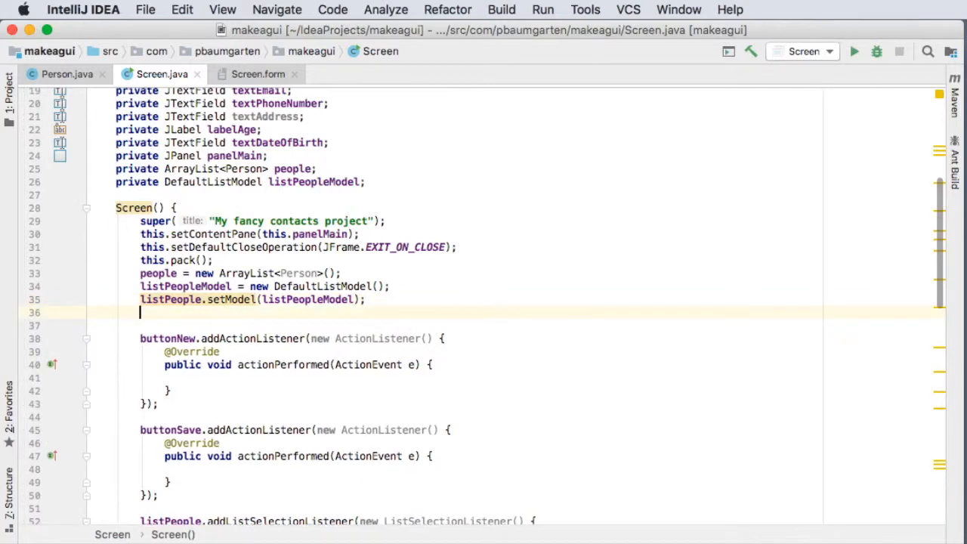
# Add buttonSave.setEnabled(false); in the constructor so Save Existing starts disabled.
pyautogui.write('buttonSave')
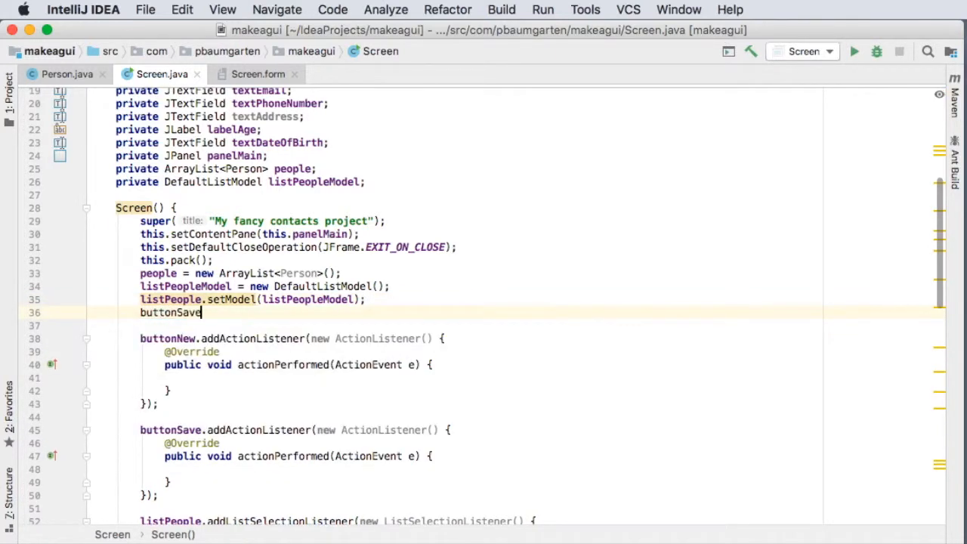
pyautogui.write('.')
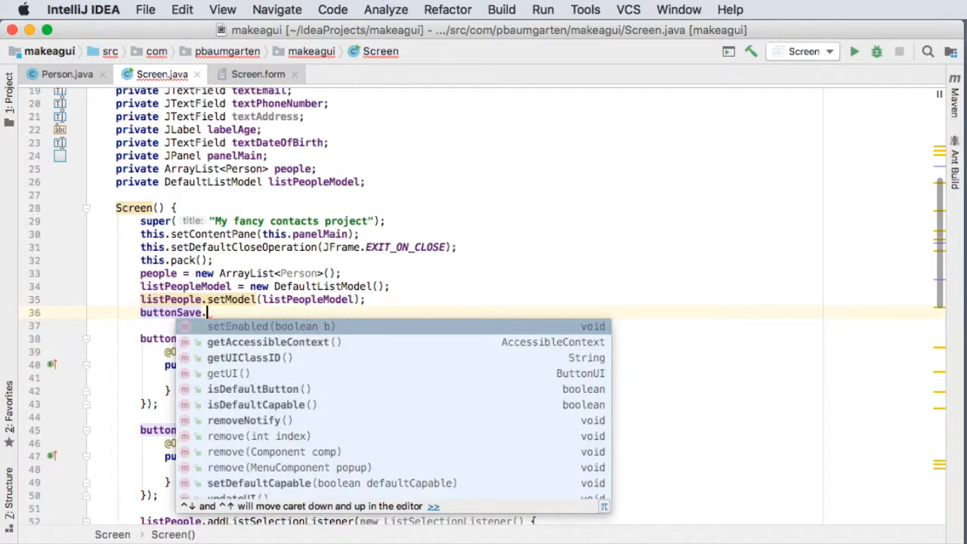
pyautogui.write('setEnabled')
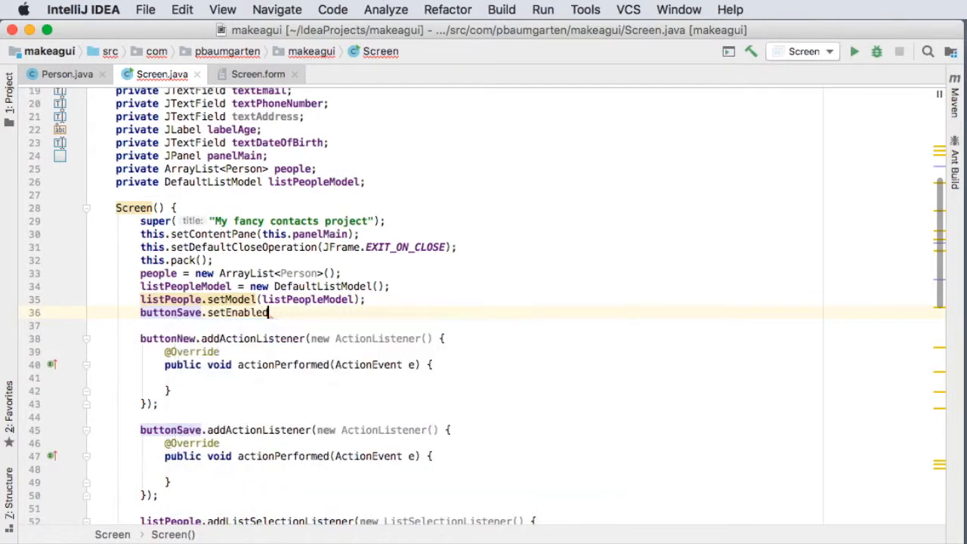
pyautogui.write('(false);')
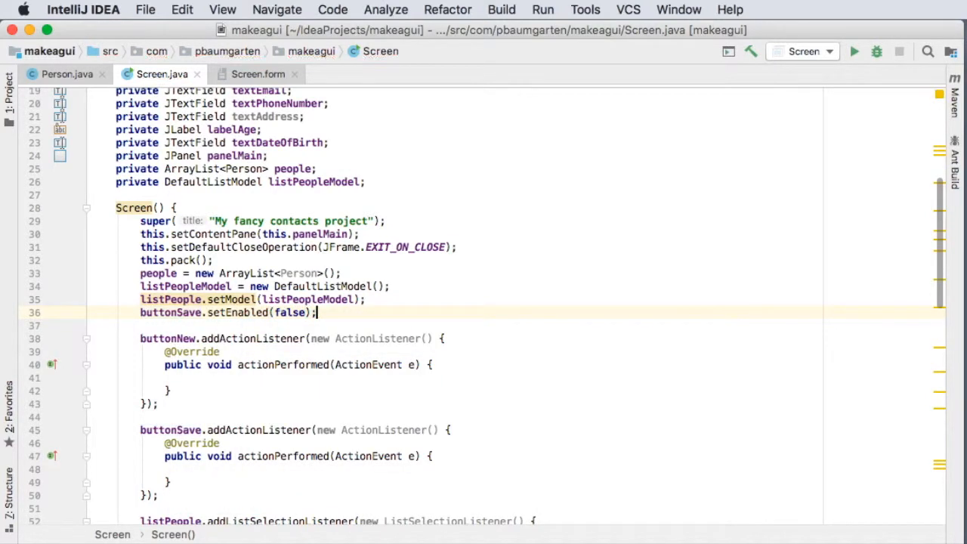
# Move to the list selection handler and make room after the age-label update.
pyautogui.scroll(-3)
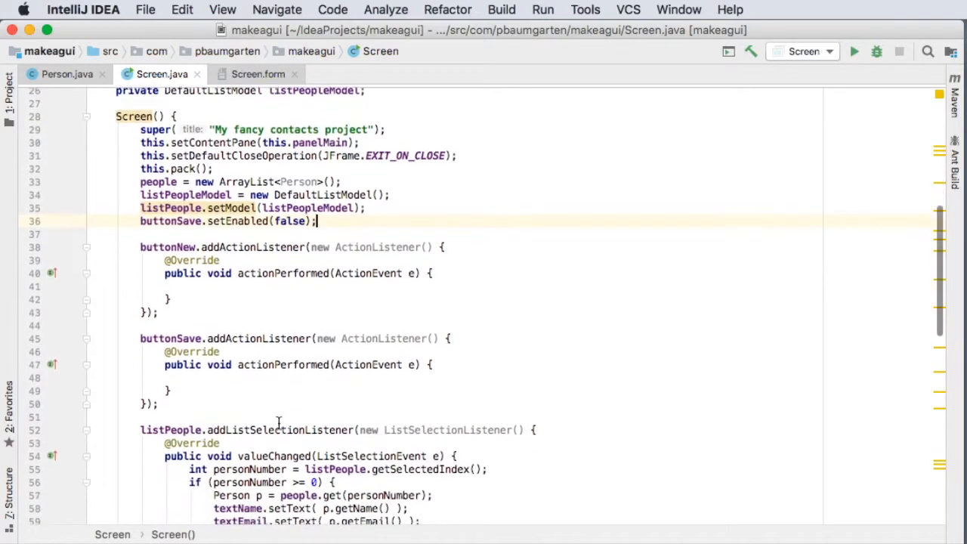
pyautogui.doubleClick(169, 429)
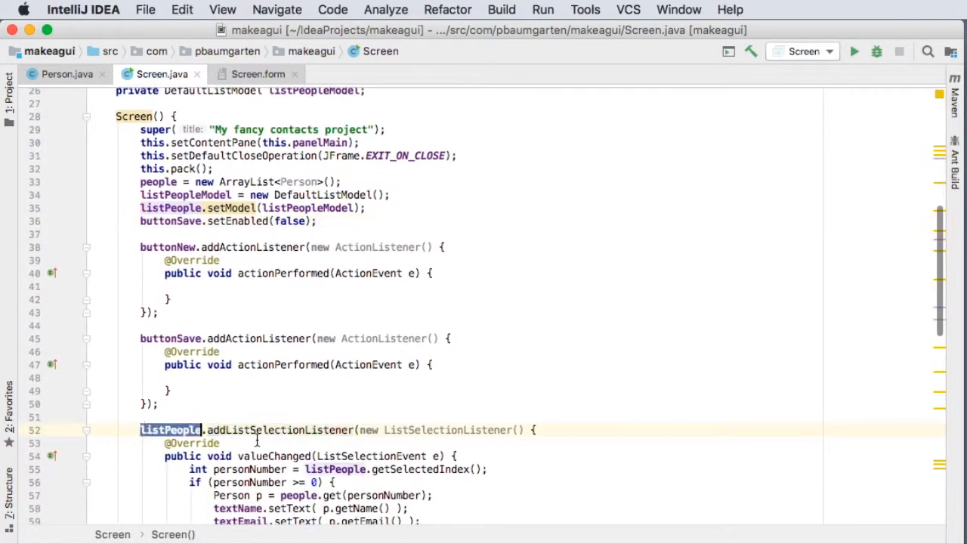
pyautogui.scroll(-3)
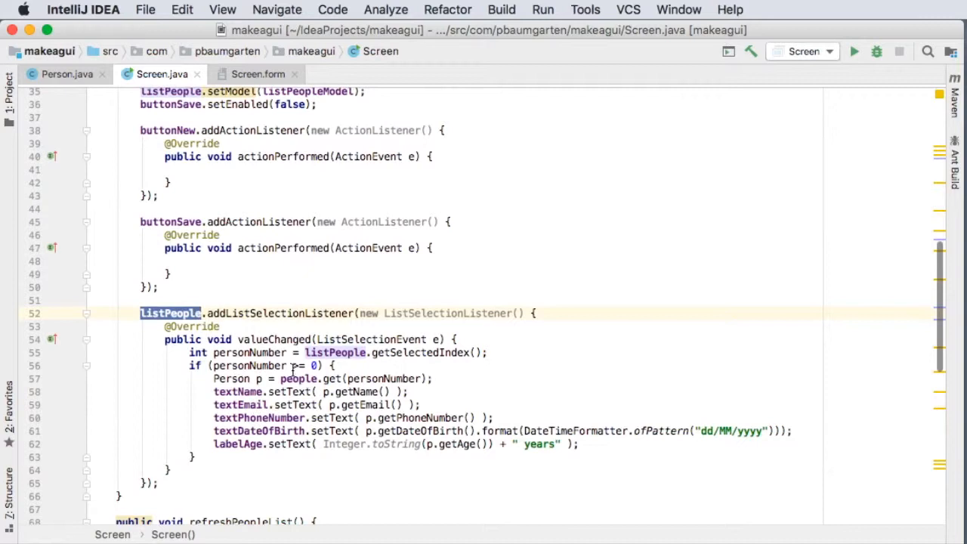
pyautogui.doubleClick(249, 365)
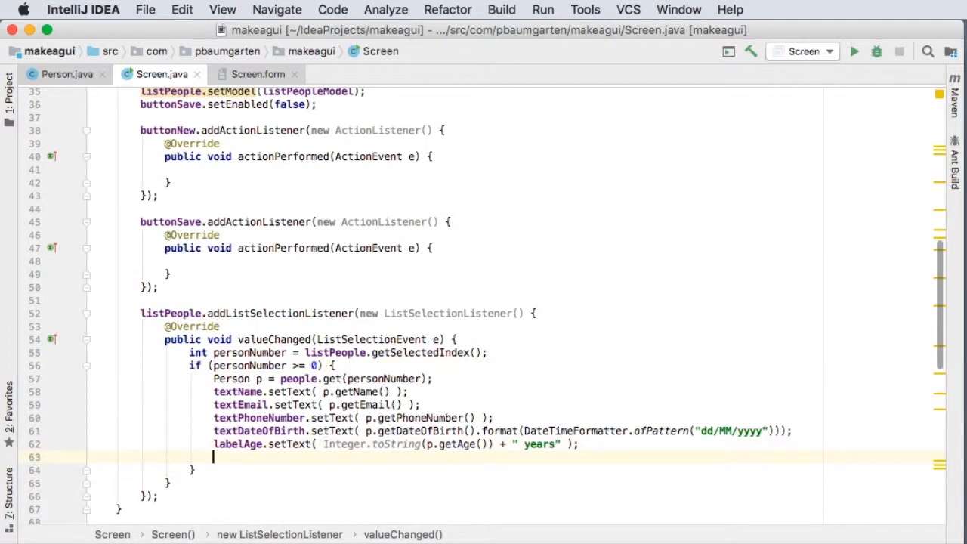
# Enable the Save button inside the if block with buttonSave.setEnabled(true);.
pyautogui.write('buttonSave.')
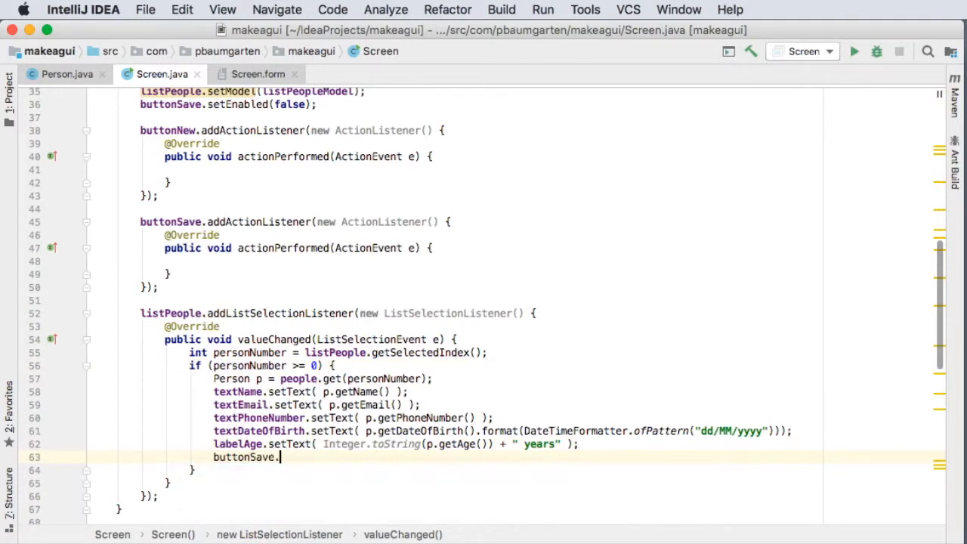
pyautogui.write('setEnabled(t);')
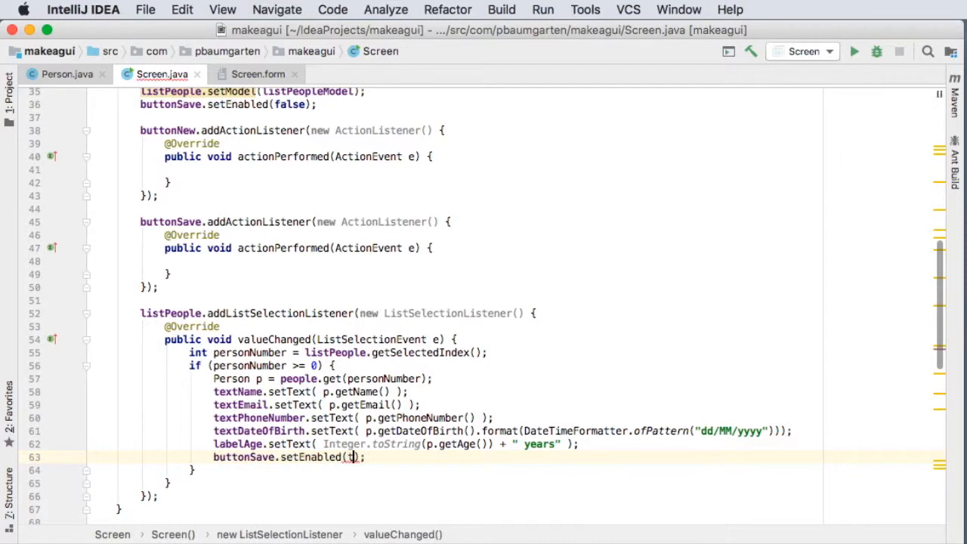
pyautogui.write('rue')
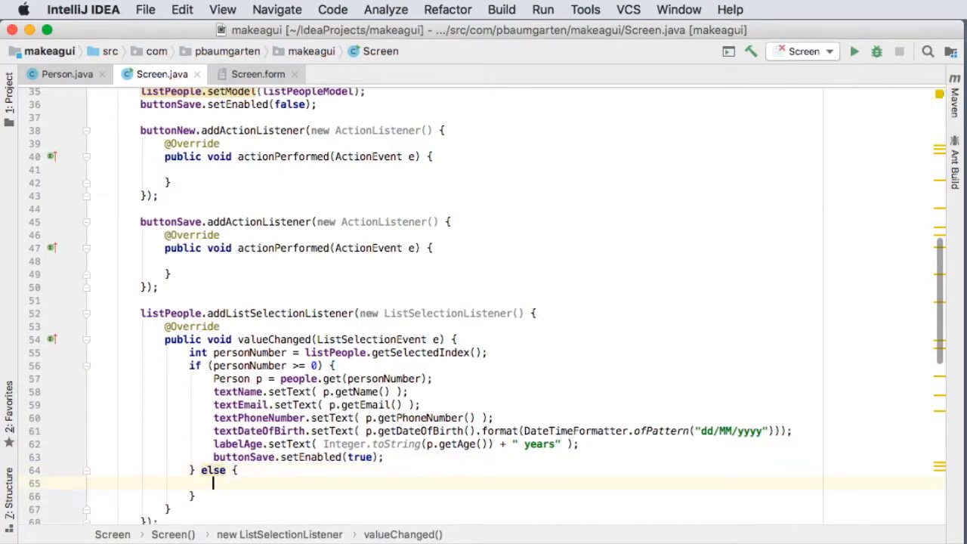
# Add an else block that disables Save with buttonSave.setEnabled(false);.
pyautogui.write('button')
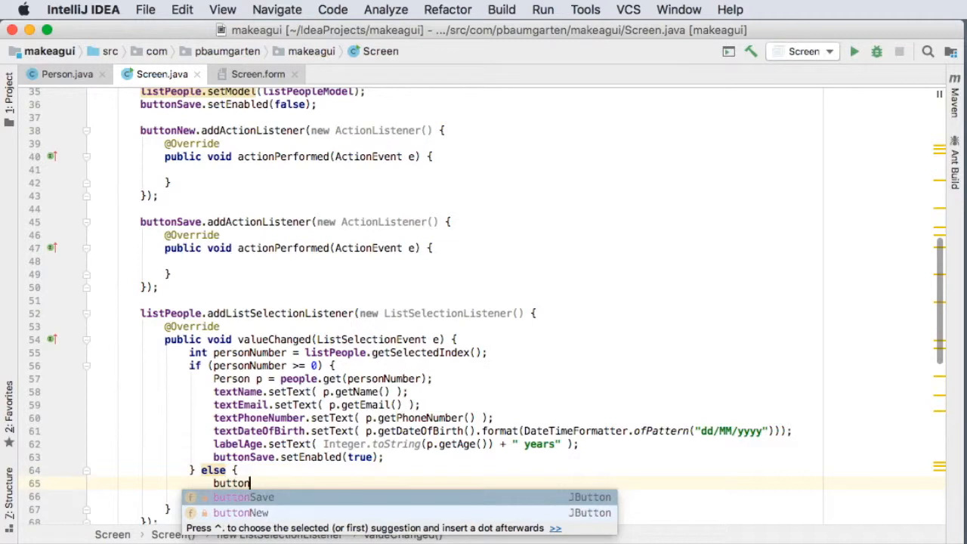
pyautogui.write('Save.setEnabled')
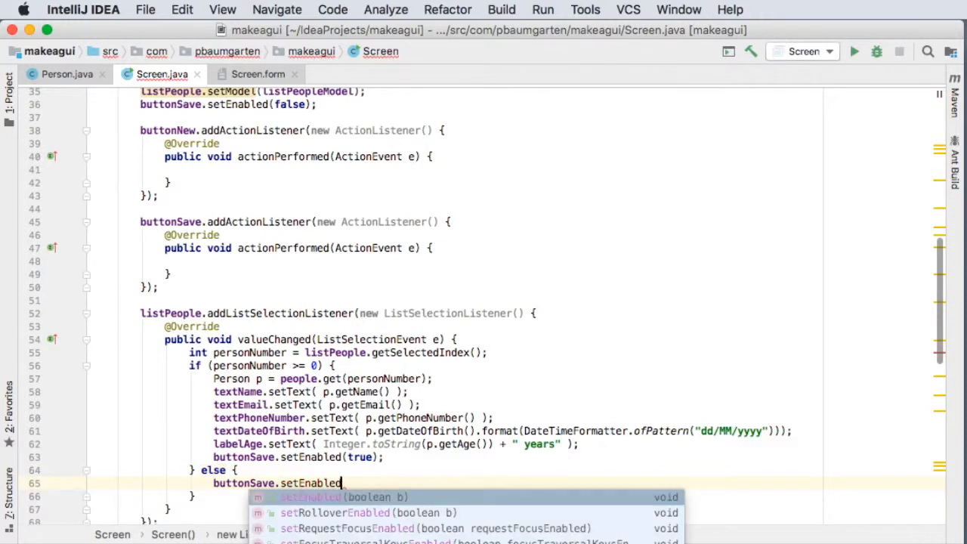
pyautogui.write('(false);')
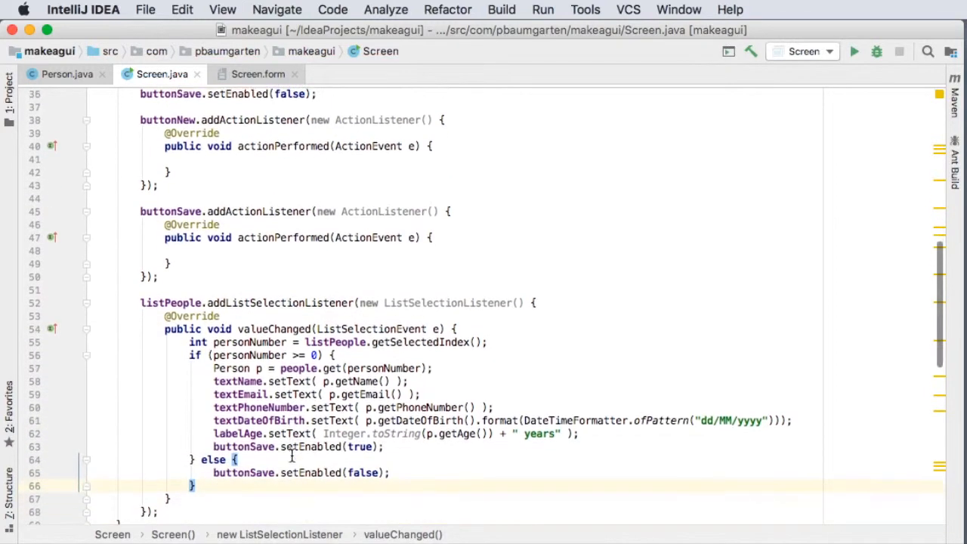
pyautogui.click(317, 447)
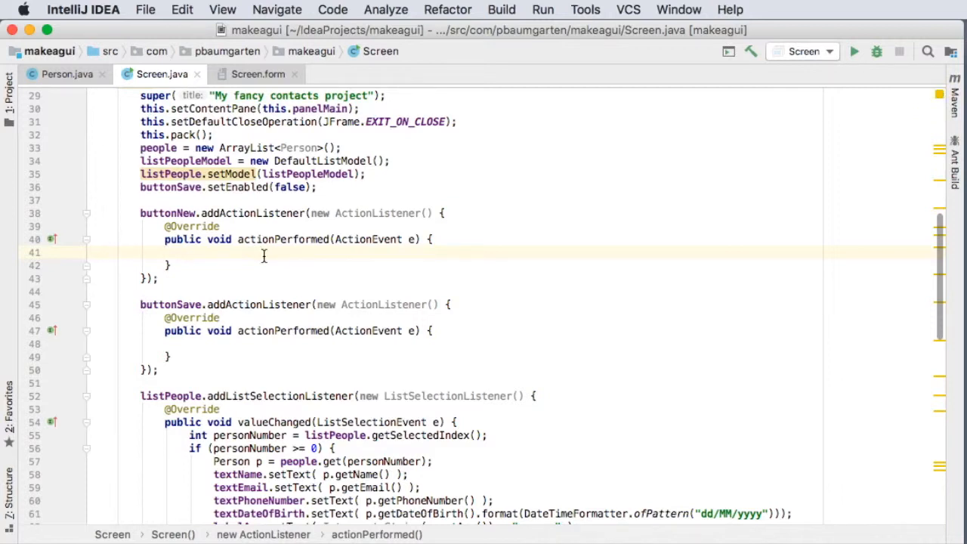
# Store listPeople.getSelectedIndex() in personNumber and guard with if (personNumber >= 0).
pyautogui.write('int')
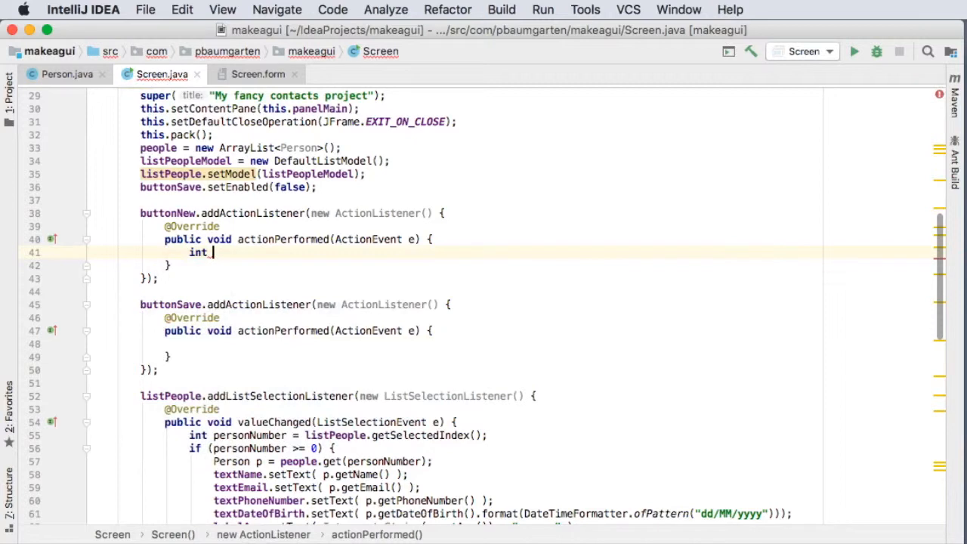
pyautogui.write('personNu')
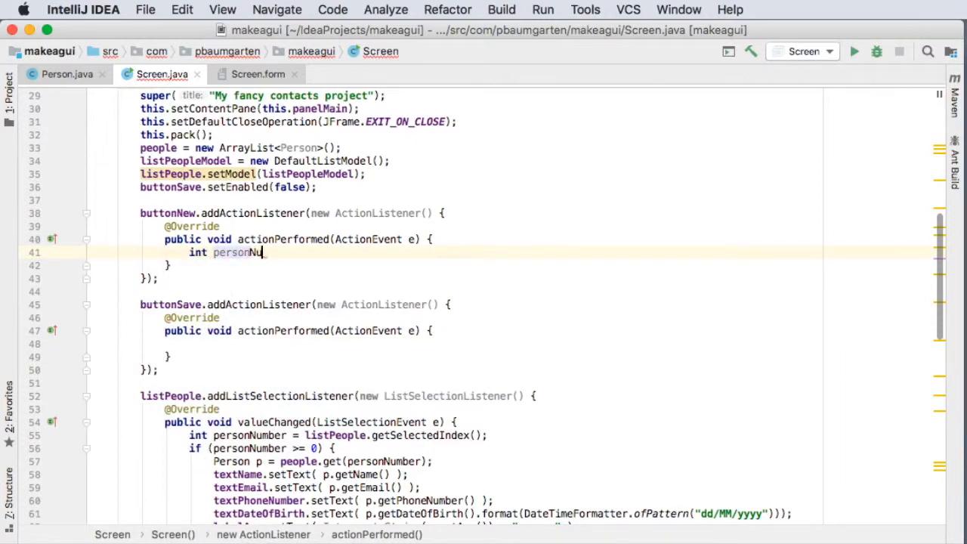
pyautogui.write('mber =')
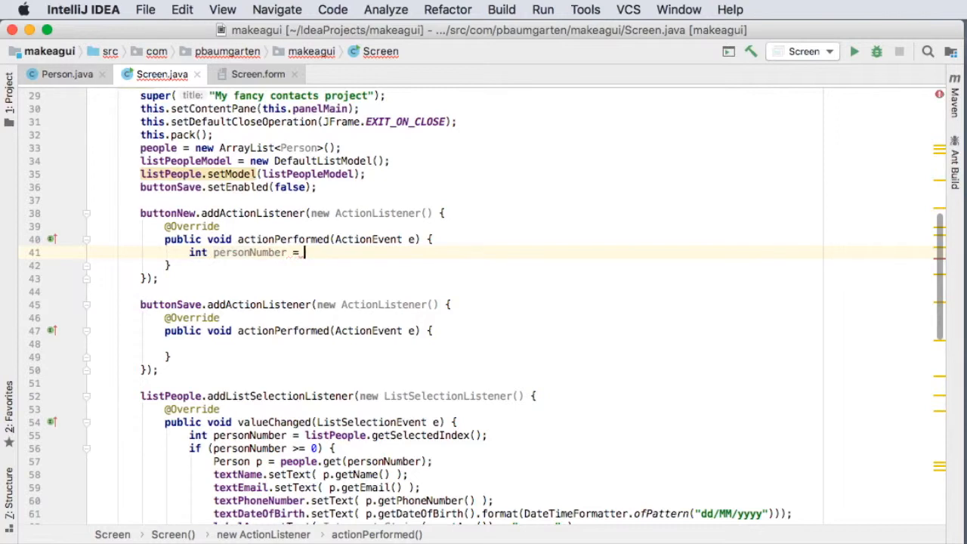
pyautogui.write('listPeople')
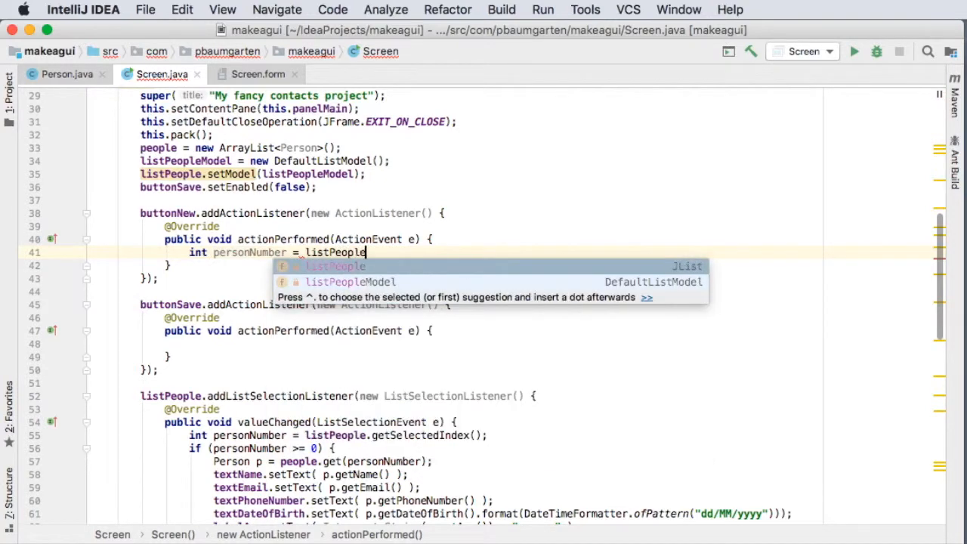
pyautogui.write('.getSelectedIndex();')
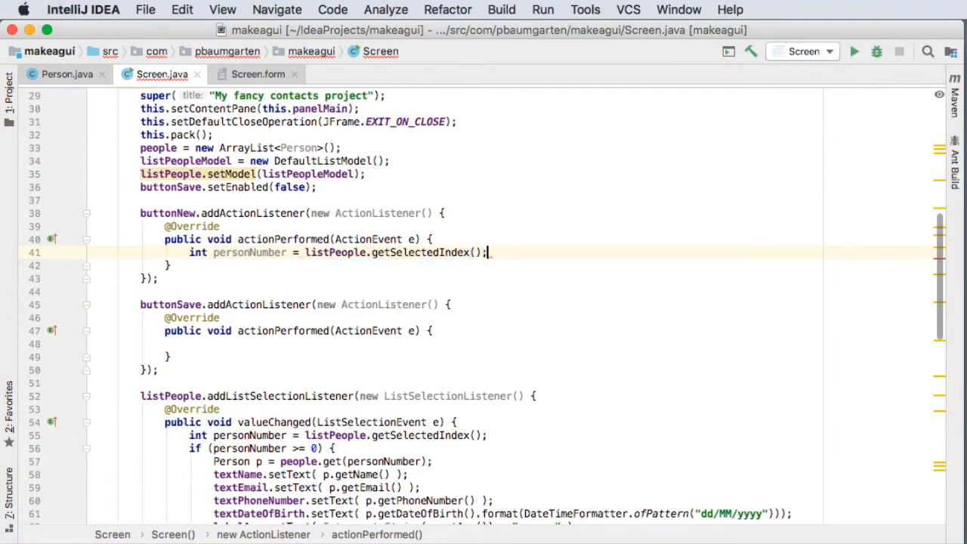
pyautogui.write('if (personNumber >')
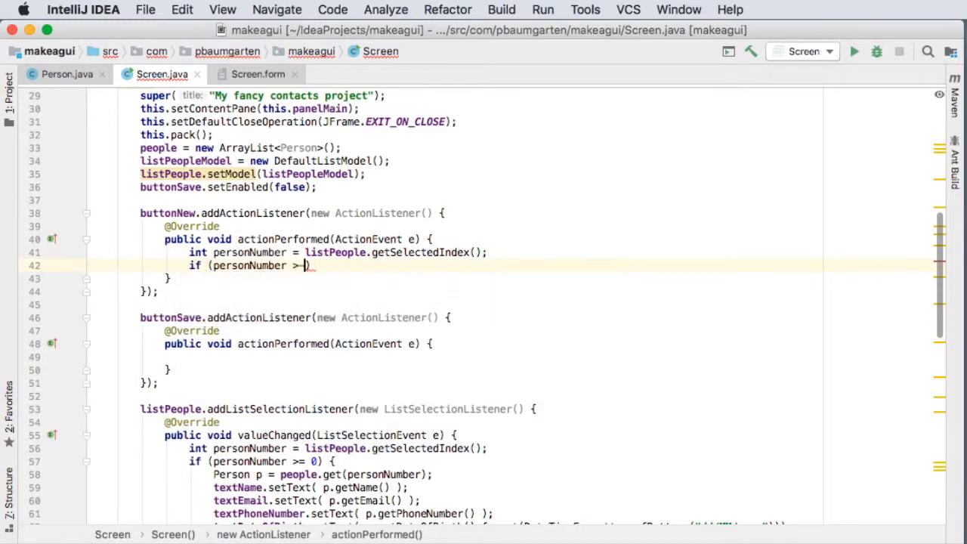
pyautogui.write('0)')
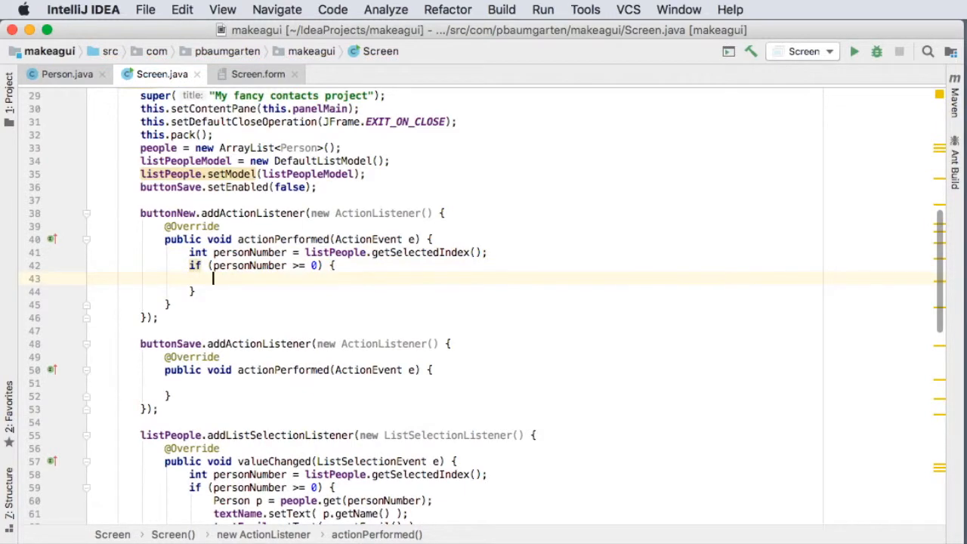
# Fetch the selected Person p from people at personNumber.
pyautogui.write('Person p =')
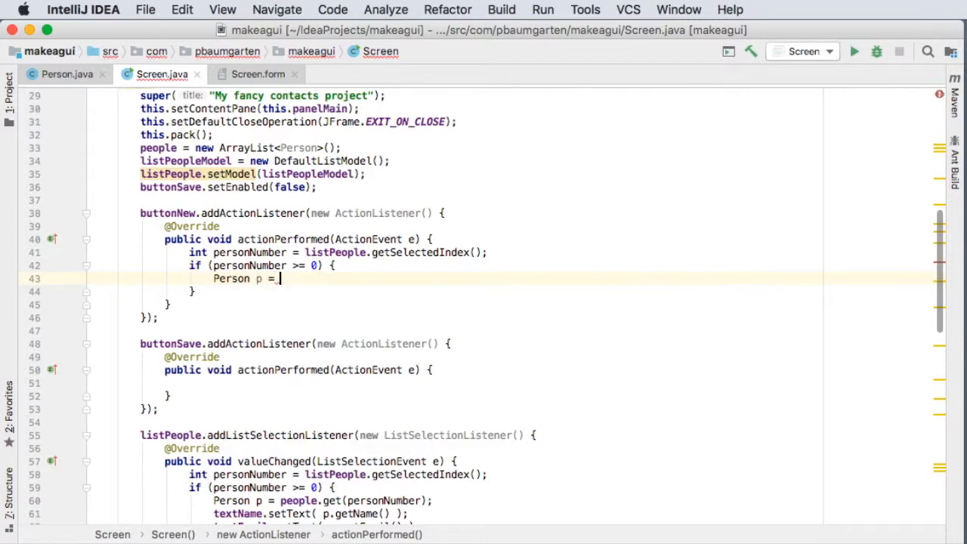
pyautogui.write('people')
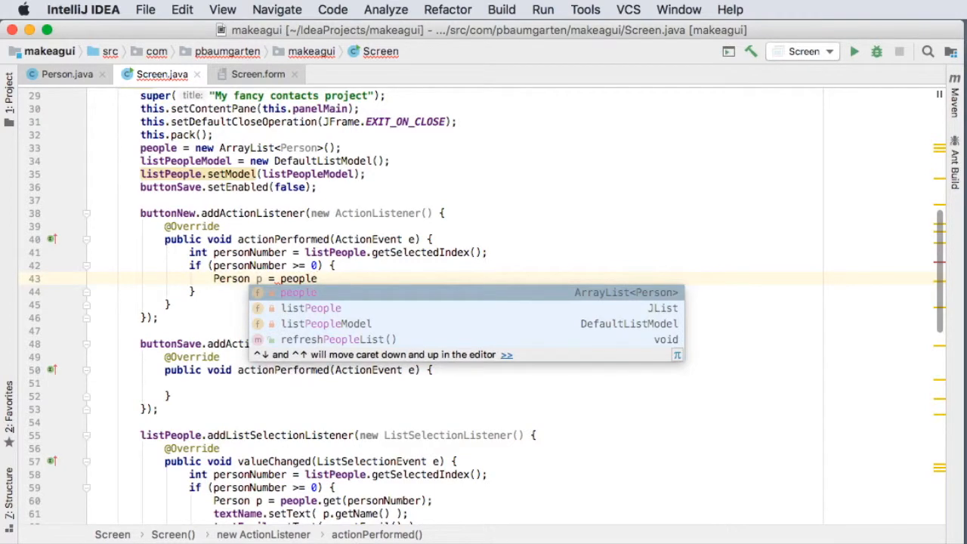
pyautogui.write('.get(')
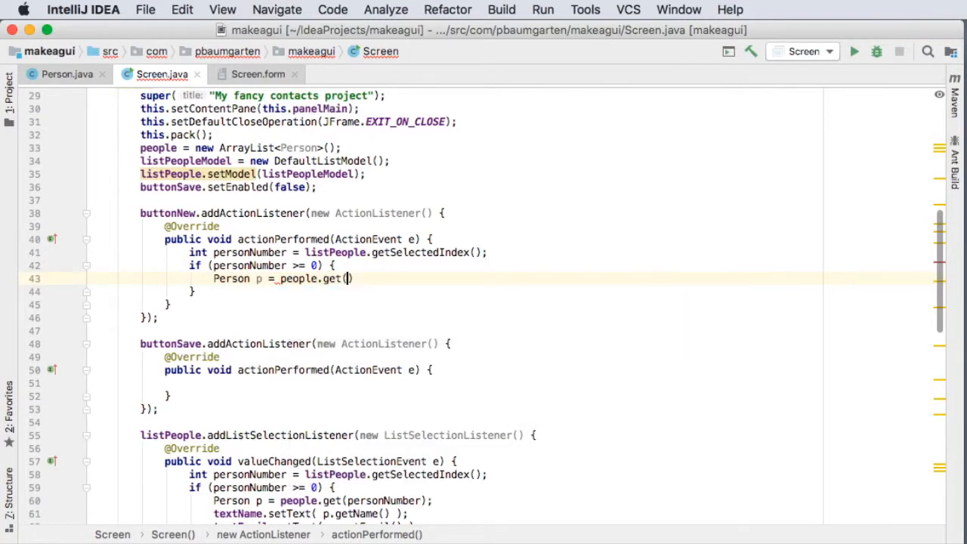
pyautogui.write('personNumber')
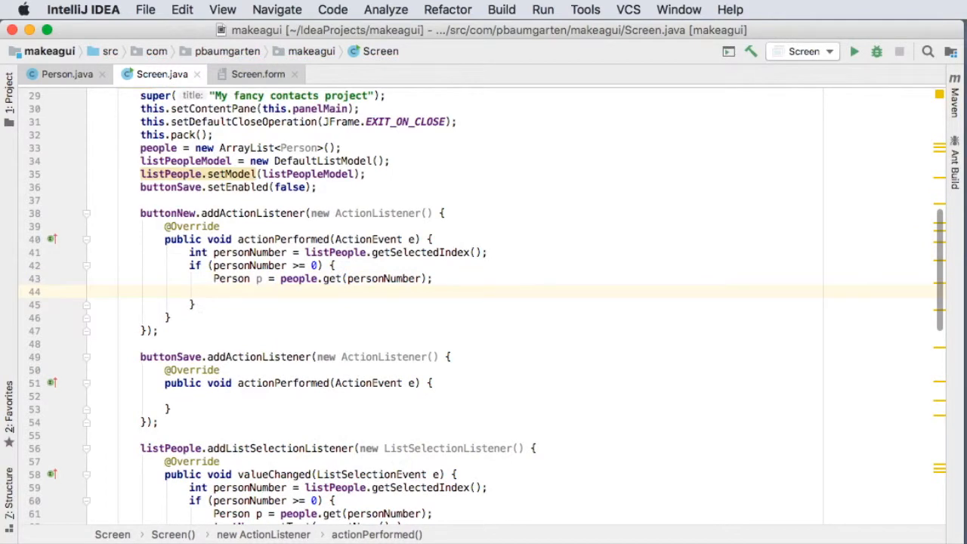
# Set p's name and email from the textName and textEmail fields.
pyautogui.write('p.setName(')
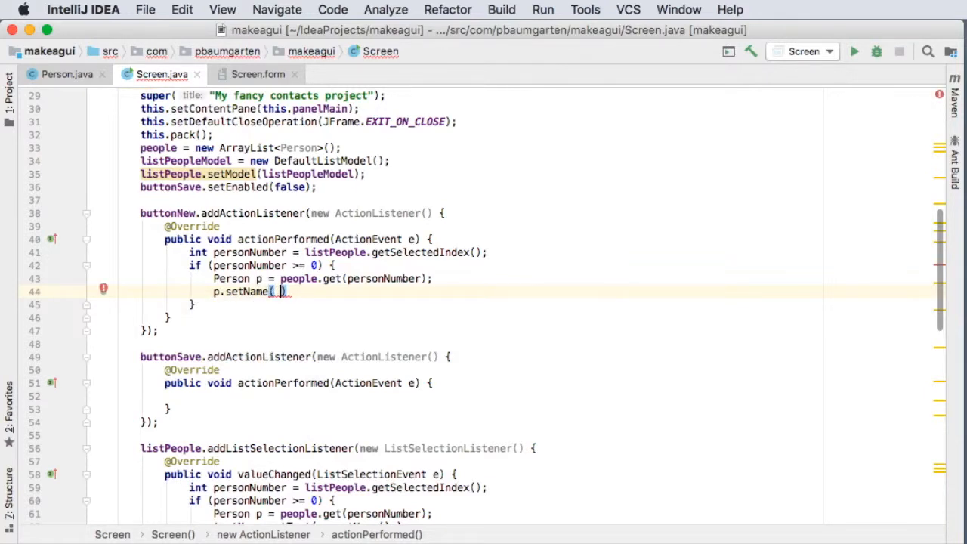
pyautogui.write('textName.')
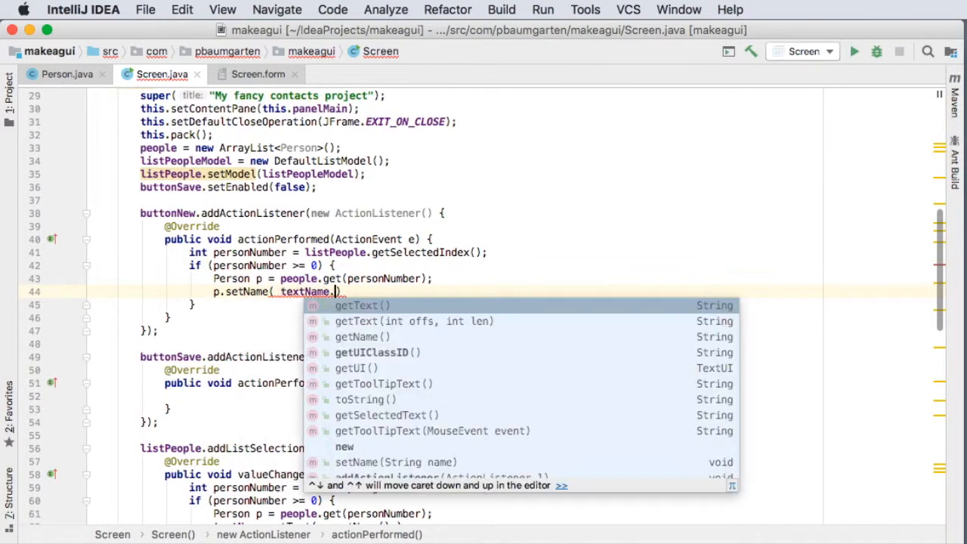
pyautogui.write('getText() )')
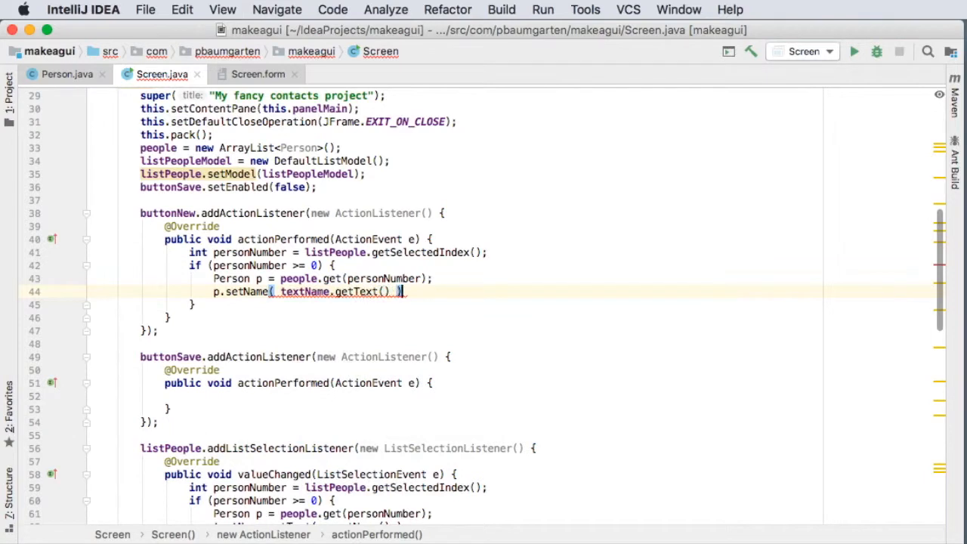
pyautogui.write('p')
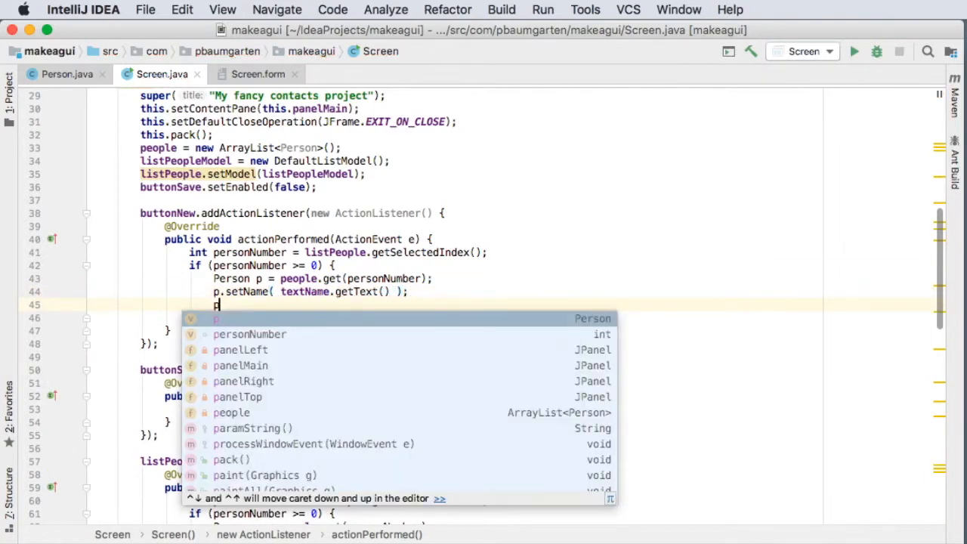
pyautogui.write('.setEmail( textEmai')
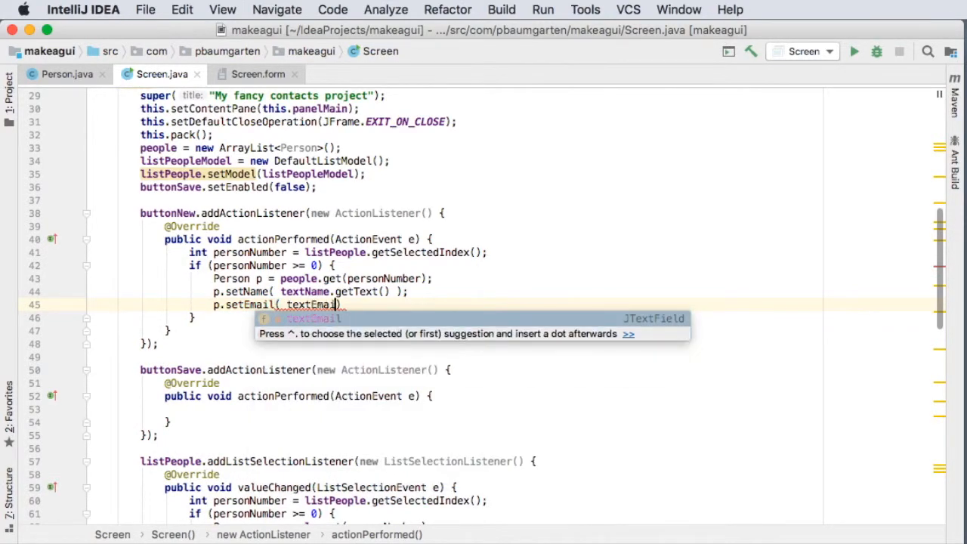
pyautogui.write('.getText(')
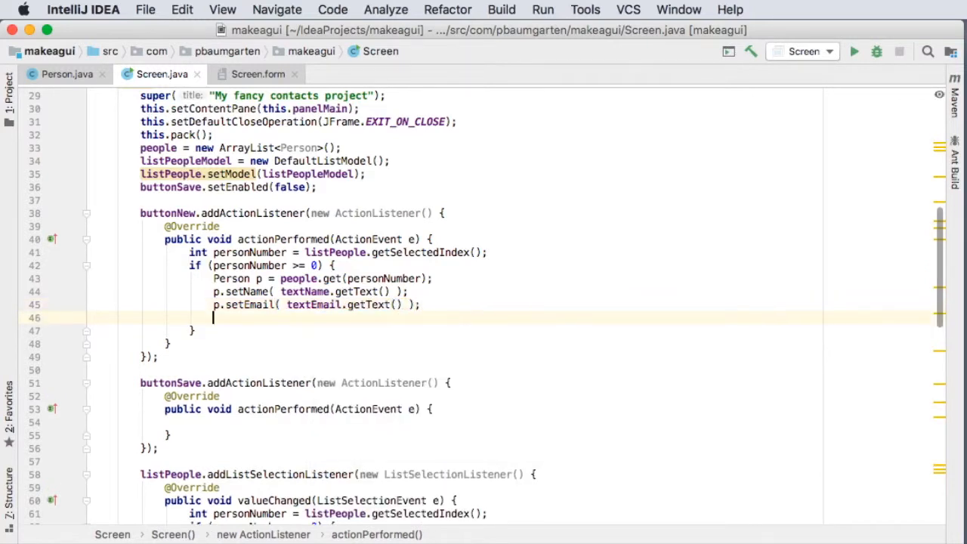
# Set p's phone number and date of birth from textPhoneNumber and textDateOfBirth.
pyautogui.write('p.')
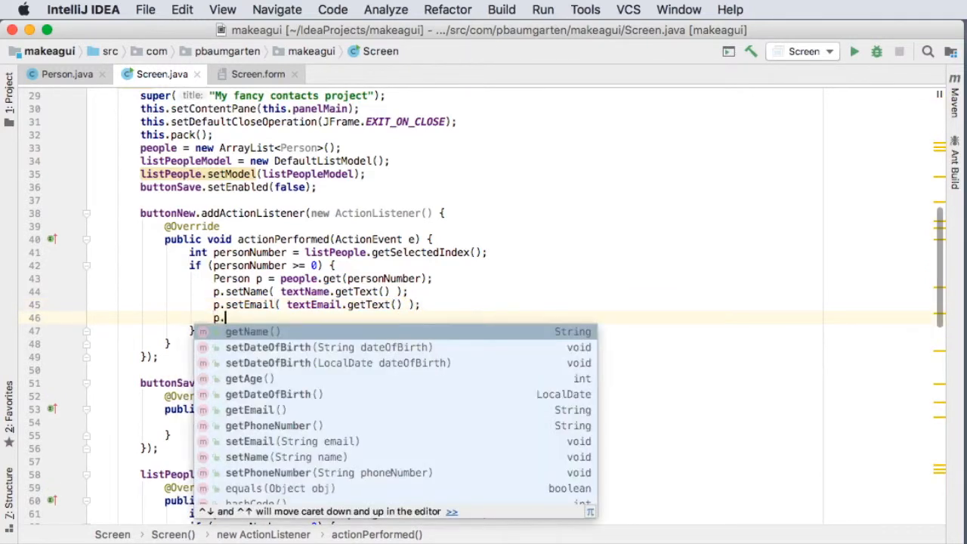
pyautogui.write('setPhoneNumber( t);')
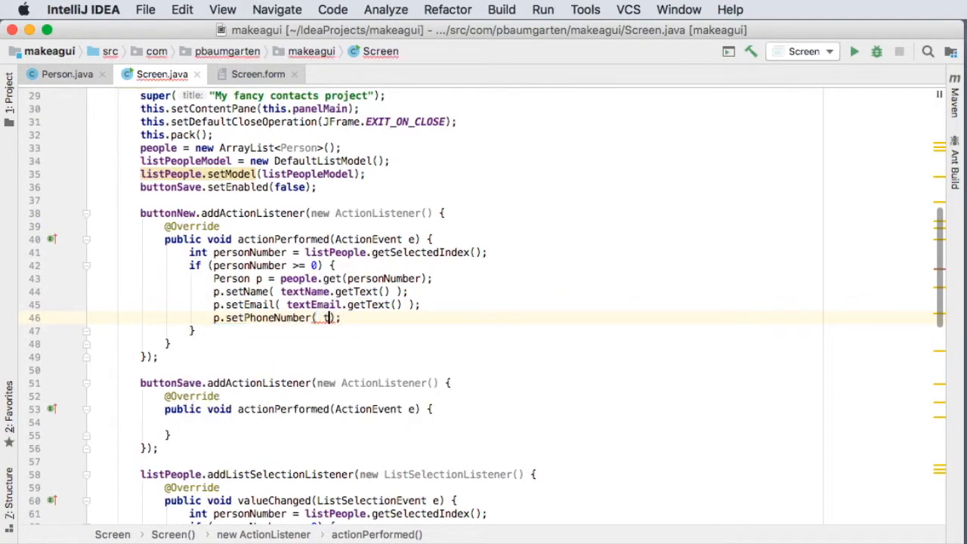
pyautogui.write('textPhoneNumber.ge')
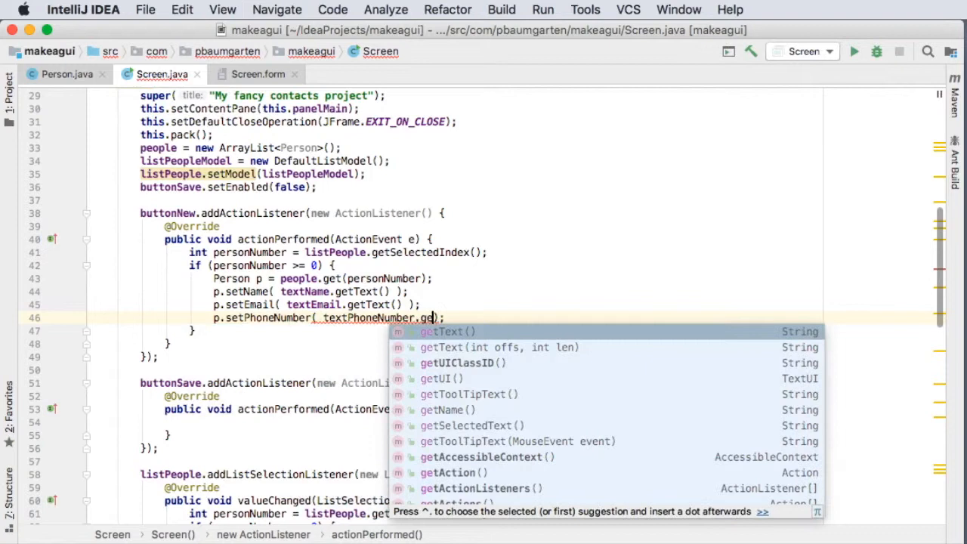
pyautogui.press('Enter')
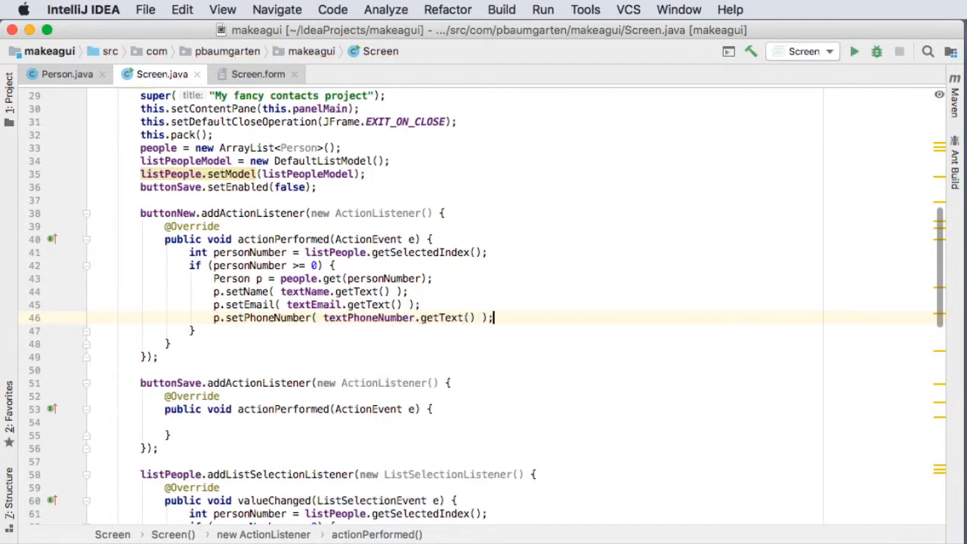
pyautogui.write('p.')
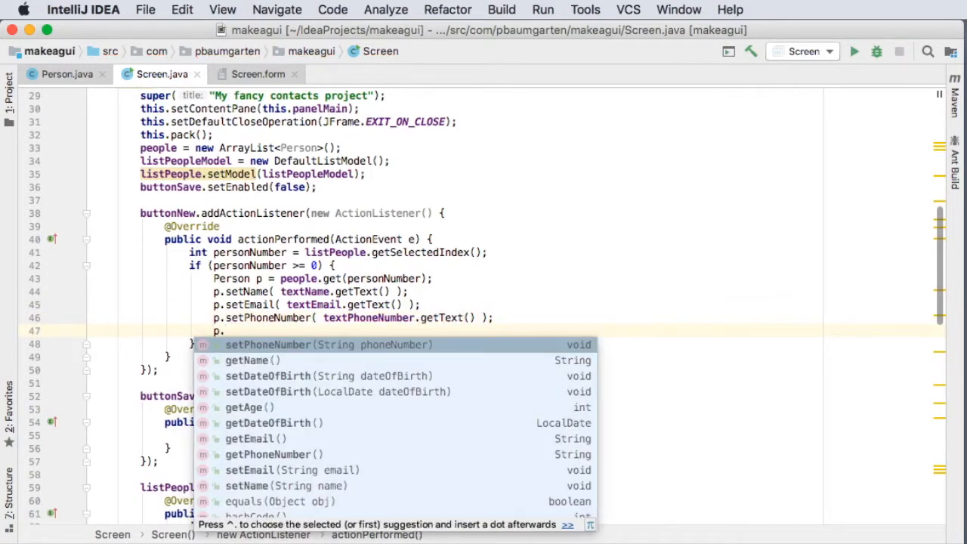
pyautogui.write('setDateOfBirth();')
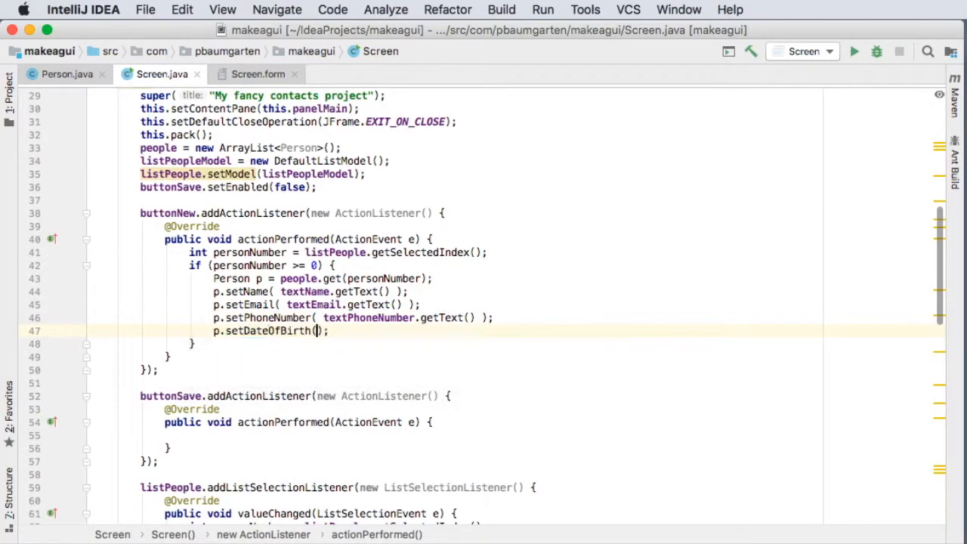
pyautogui.write('textDateOfBirth')
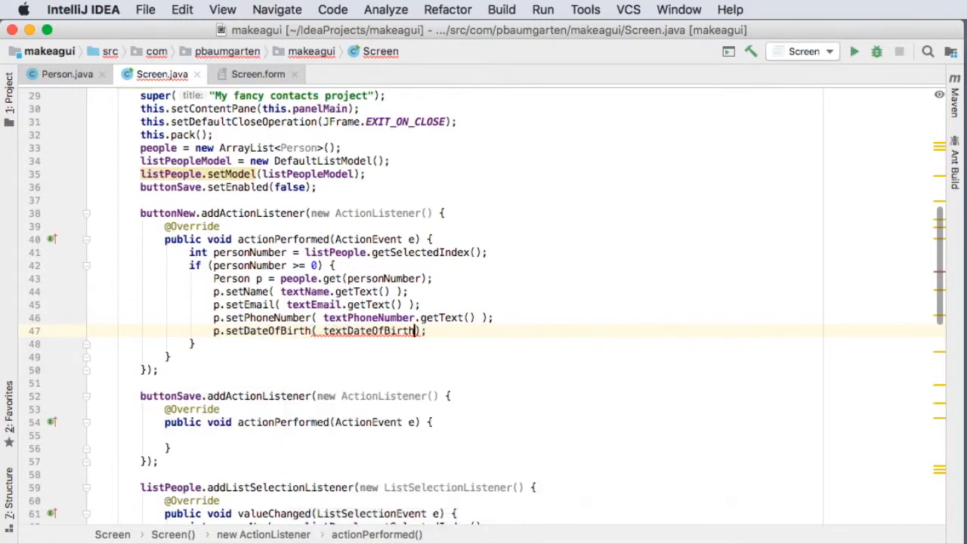
pyautogui.write('.getText()')
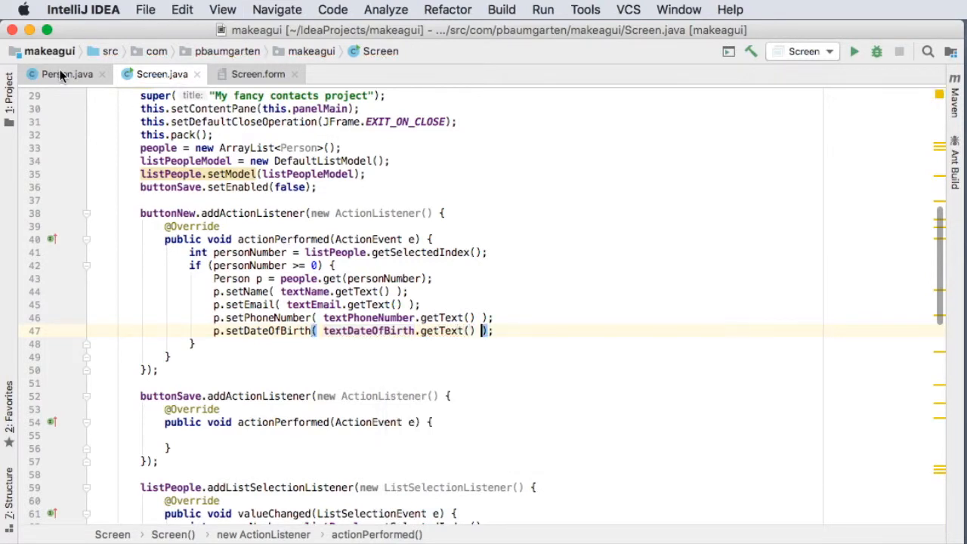
pyautogui.click(66, 75)
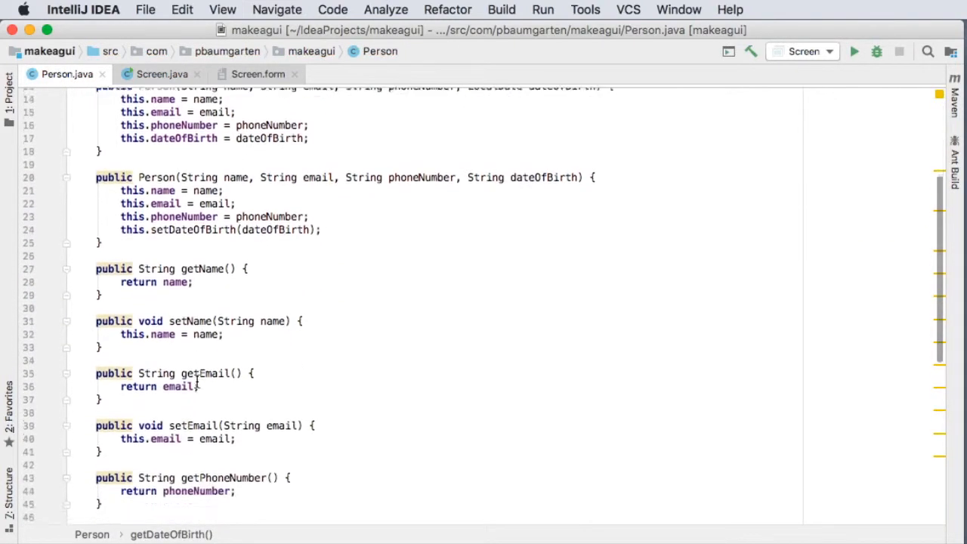
pyautogui.scroll(-3)
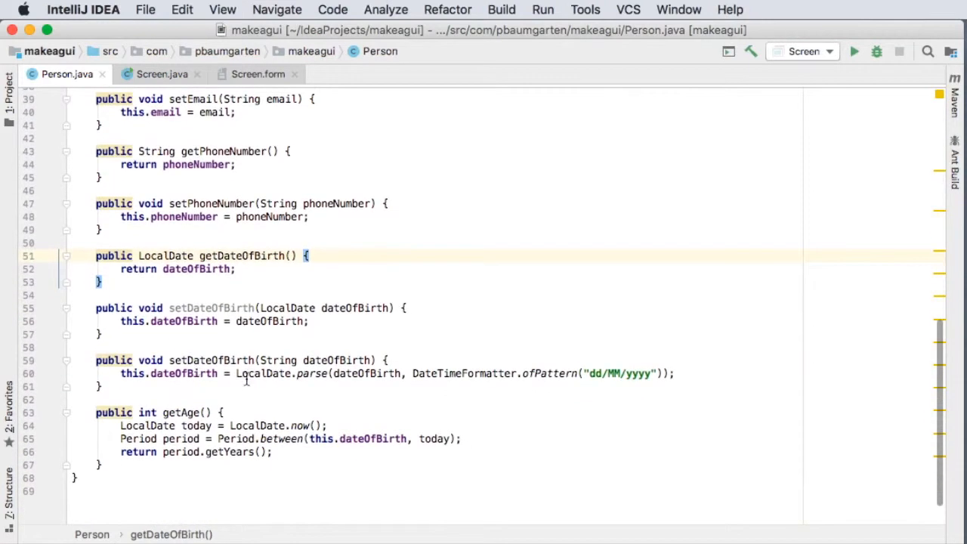
pyautogui.doubleClick(211, 359)
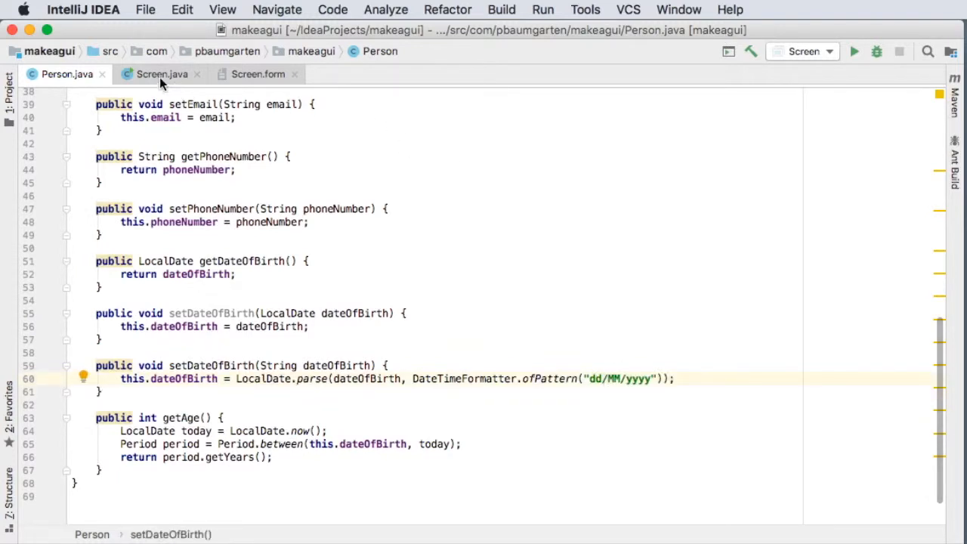
pyautogui.click(160, 74)
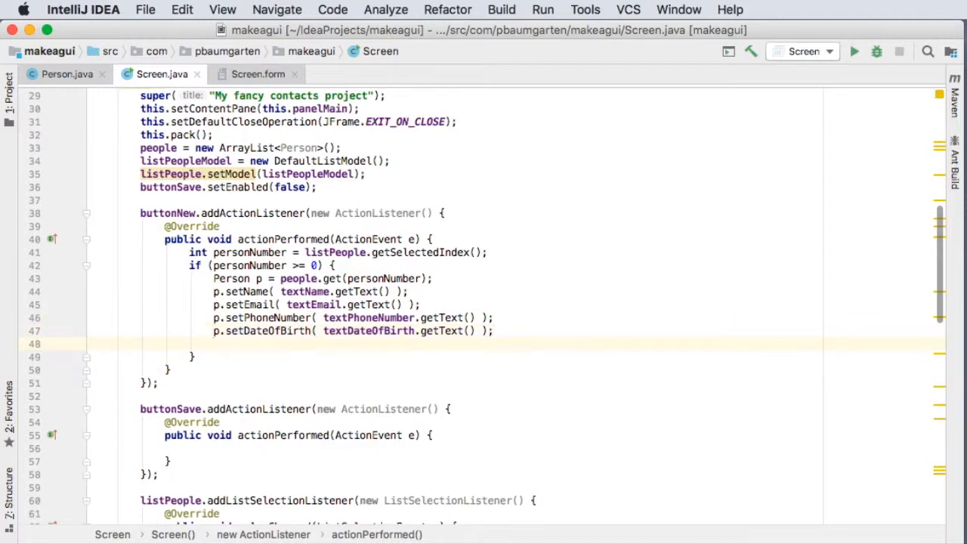
# Call refreshPeopleList() after copying the fields, then run the contacts app.
pyautogui.write('refreshPeopleList();')
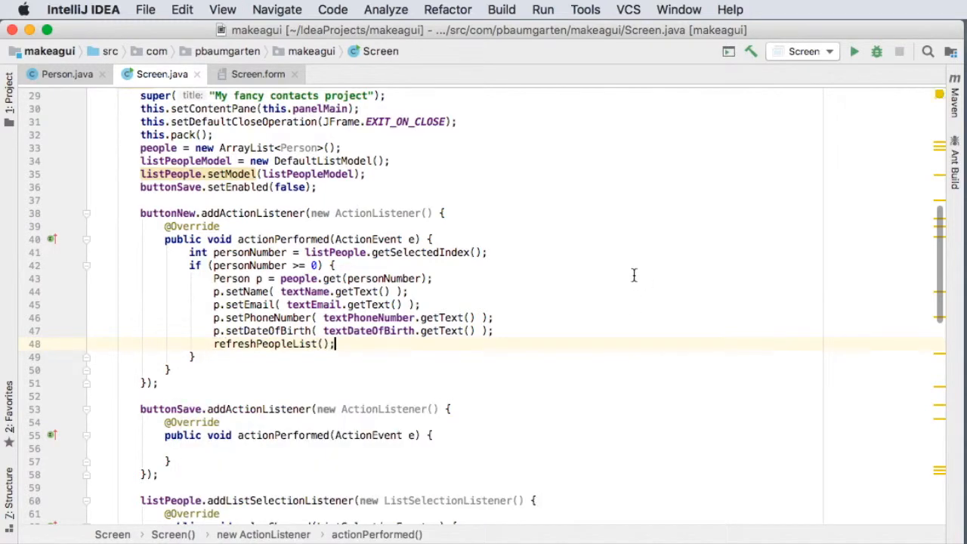
pyautogui.doubleClick(264, 344)
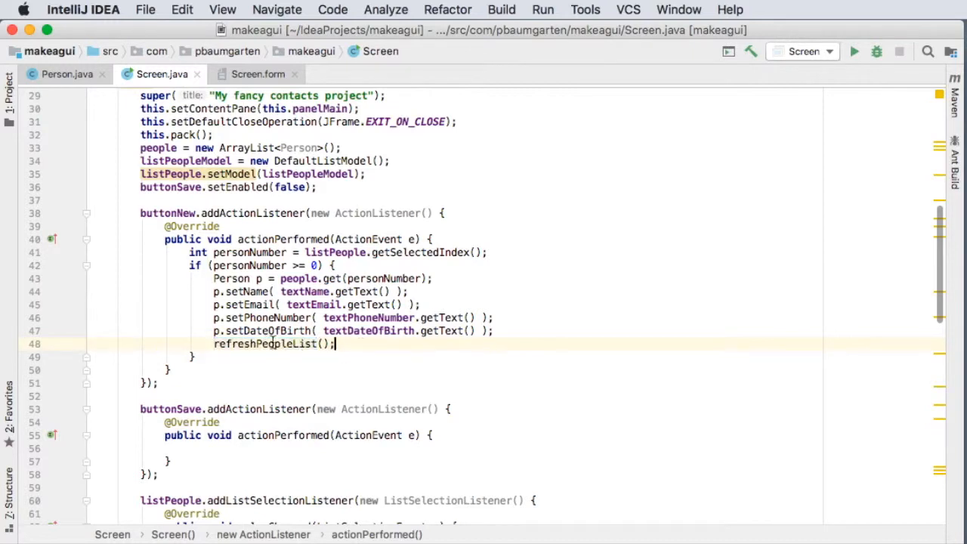
pyautogui.moveTo(317, 375)
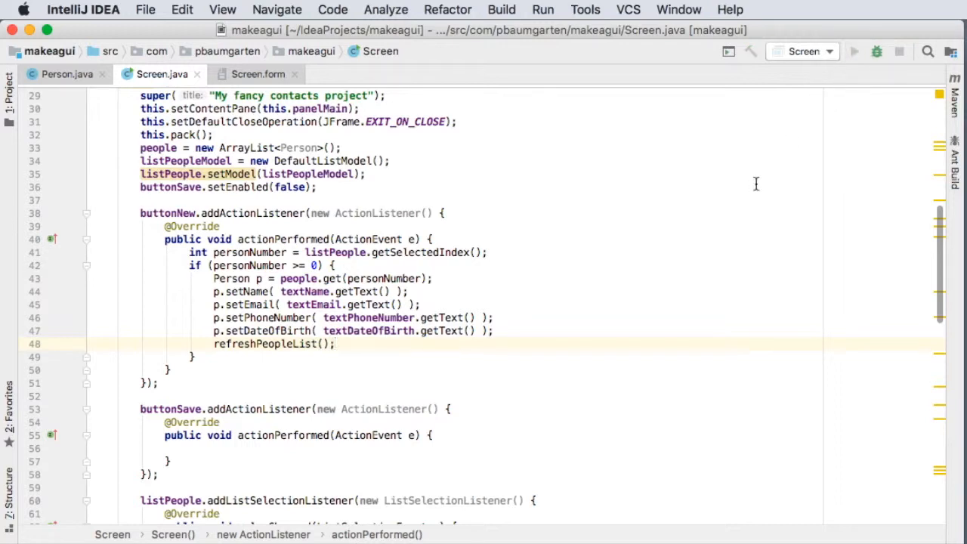
pyautogui.moveTo(463, 309)
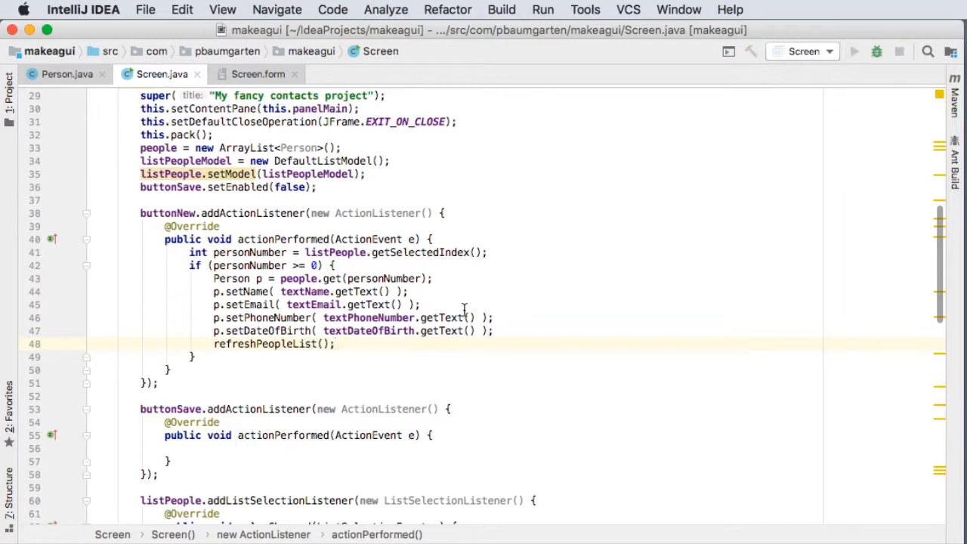
pyautogui.click(853, 51)
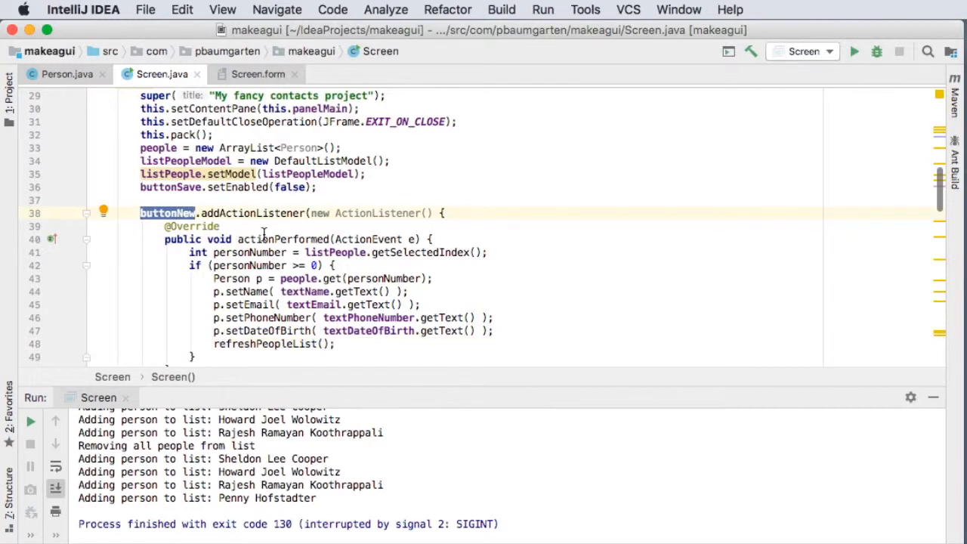
# Scroll through the Save and New listeners while moving the update code into the Save handler.
pyautogui.scroll(-3)
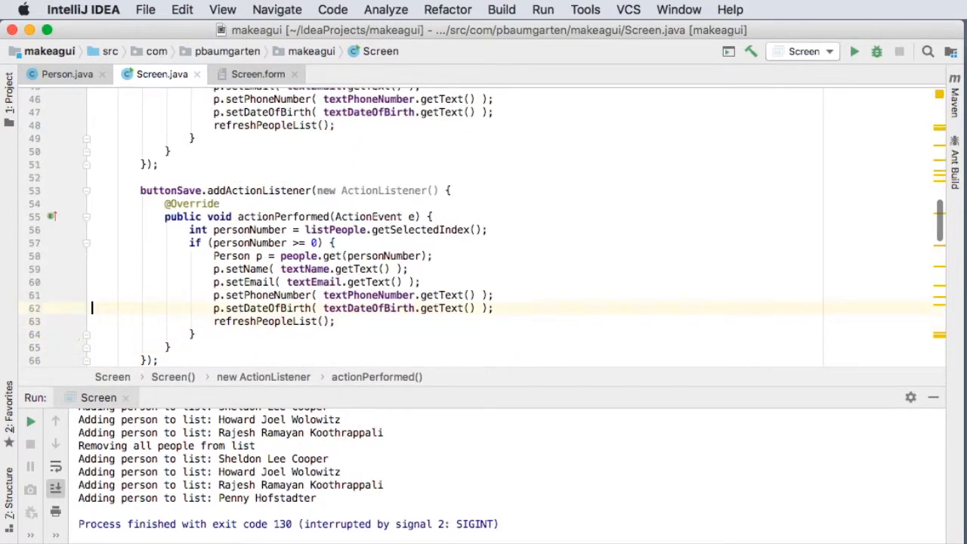
pyautogui.scroll(-3)
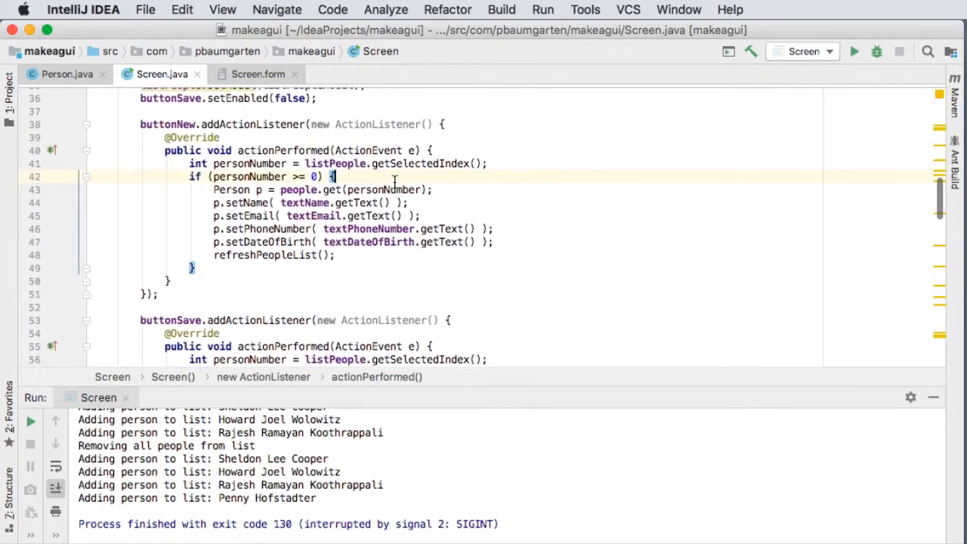
pyautogui.moveTo(333, 177)
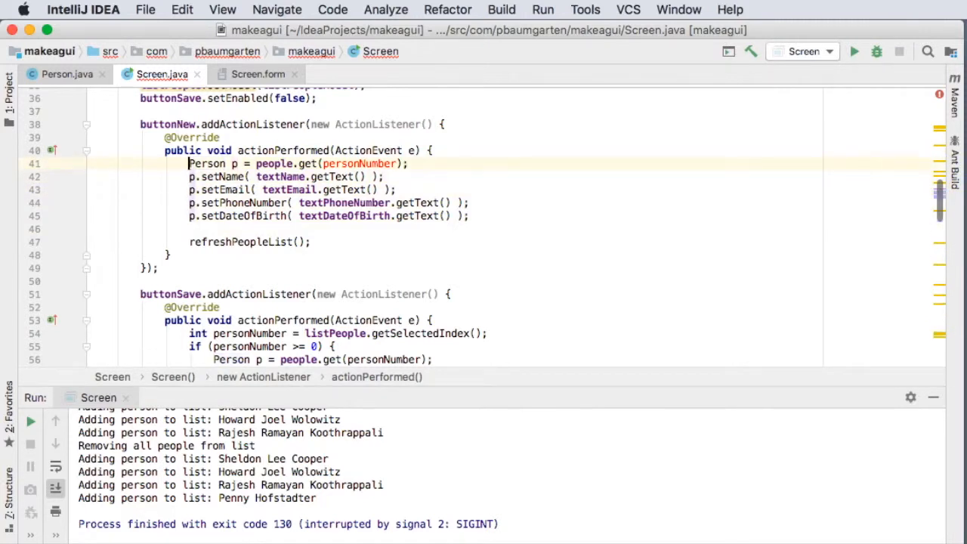
# Build a new Person from textName, textEmail, textPhoneNumber and textDateOfBirth in the New listener.
pyautogui.doubleClick(275, 163)
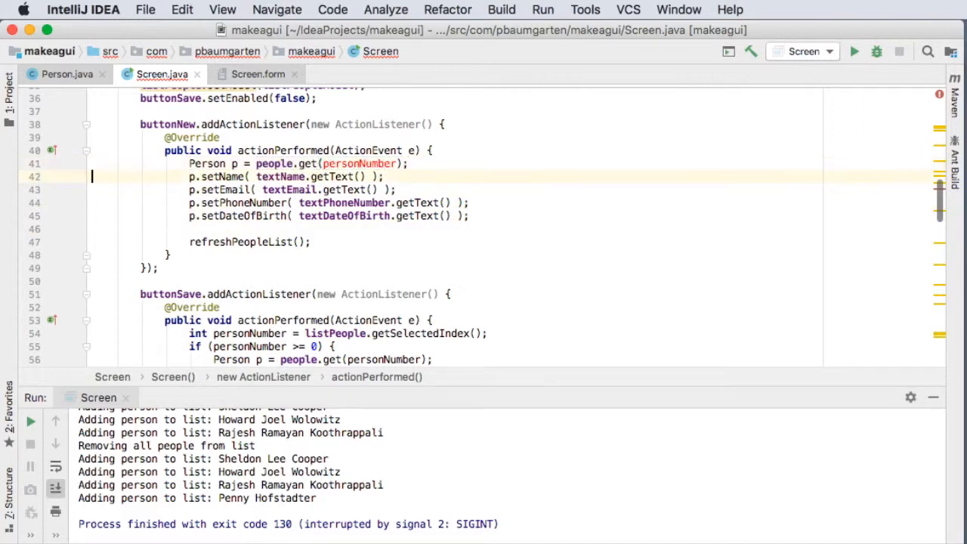
pyautogui.write('Person p =')
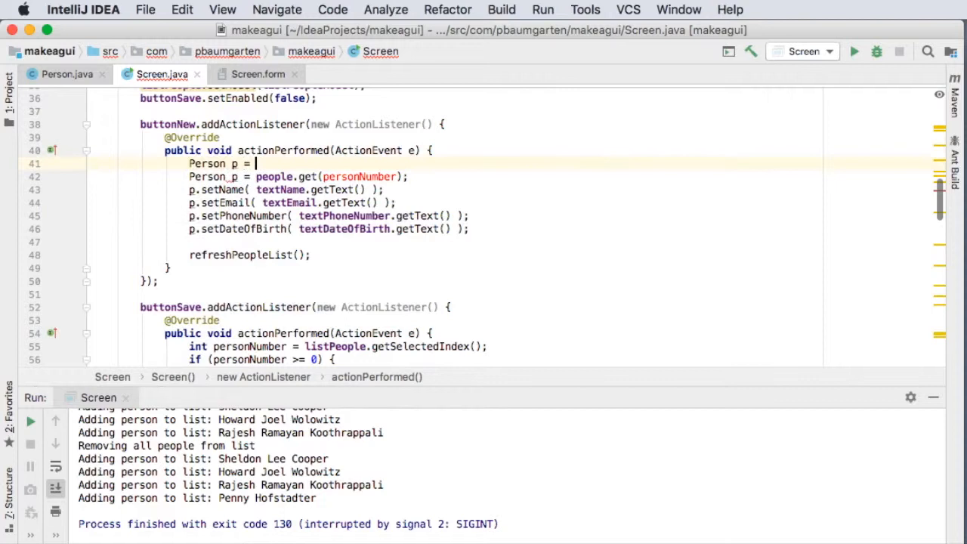
pyautogui.write('new Person()')
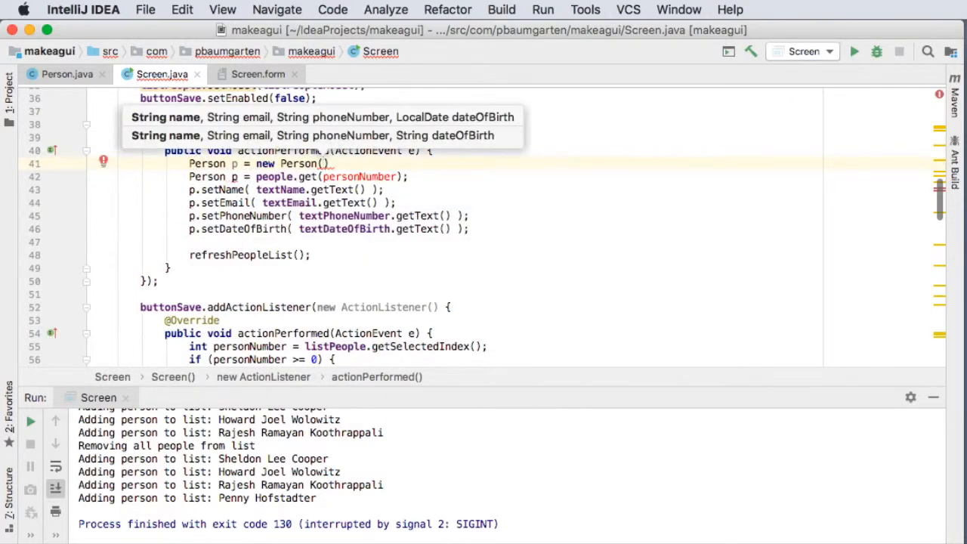
pyautogui.click(323, 164)
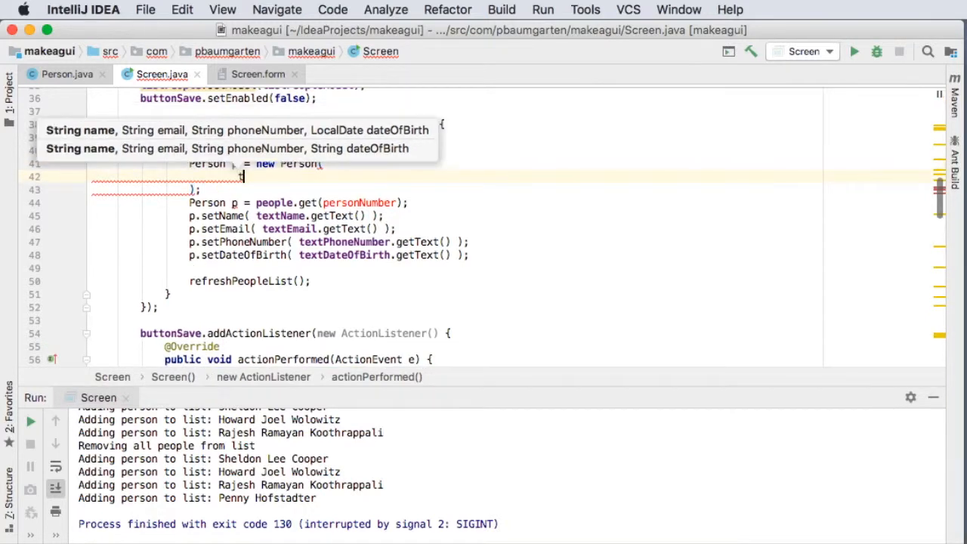
pyautogui.write('textName.getText(),')
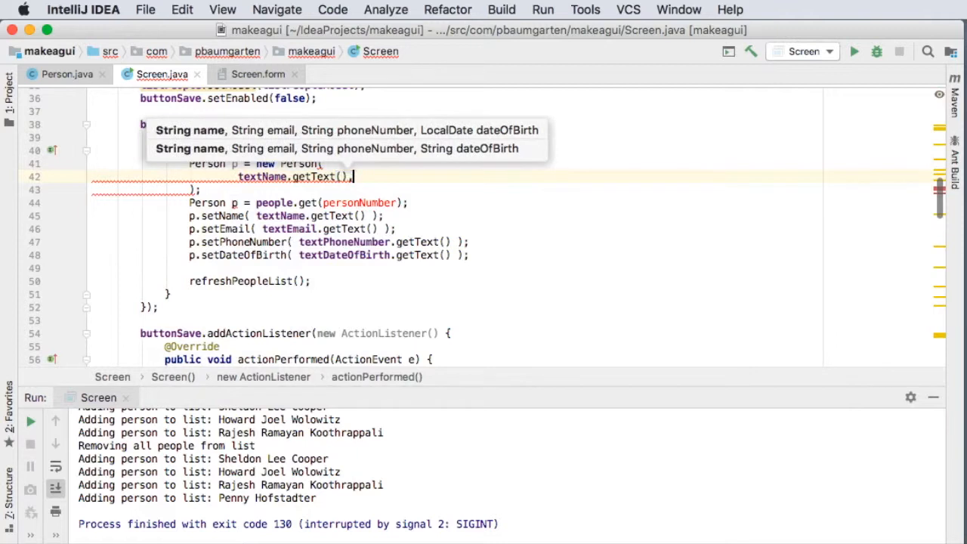
pyautogui.write('te')
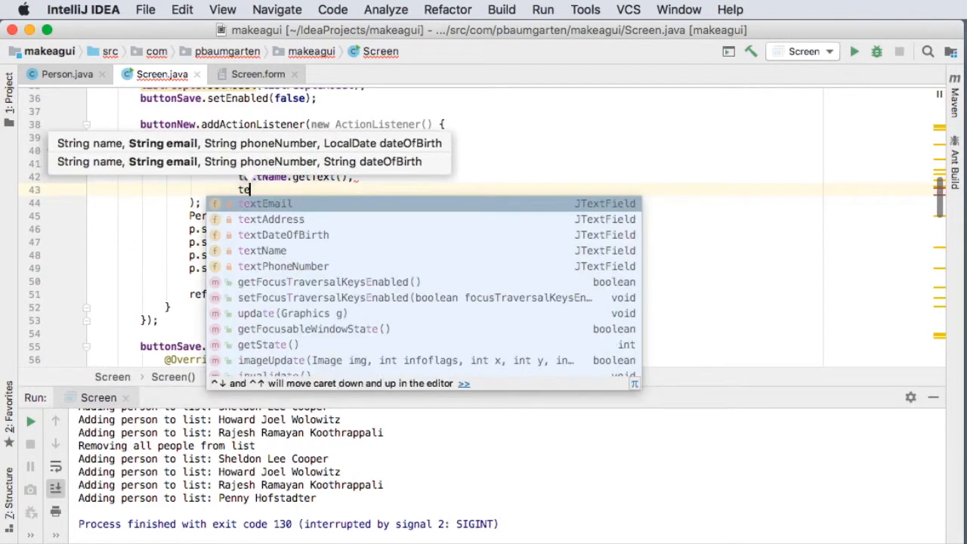
pyautogui.write('textEmail.getText(),')
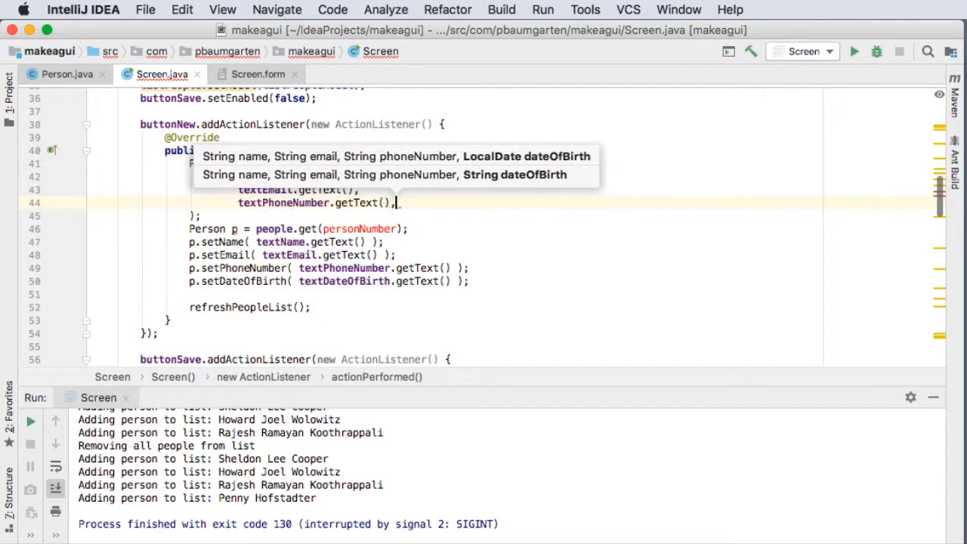
pyautogui.write('textDateOfBirth')
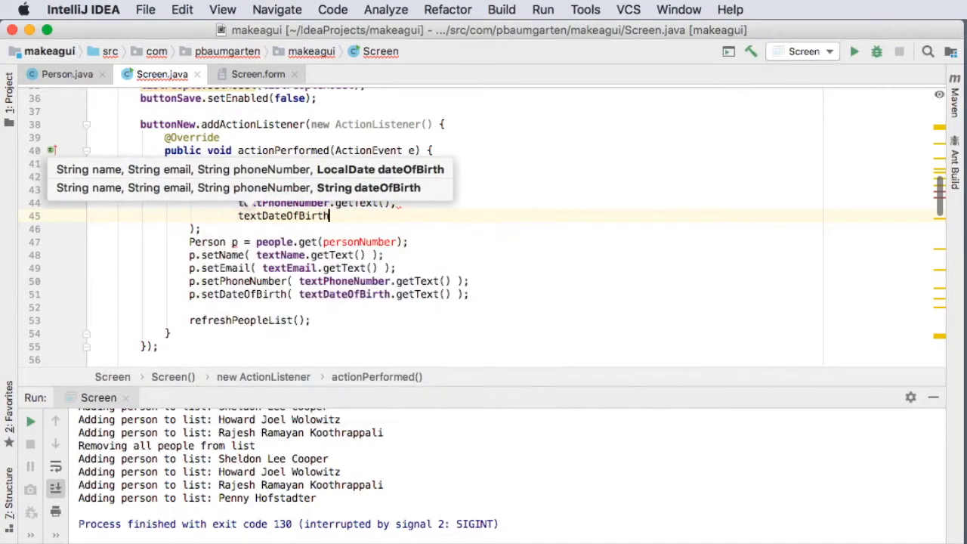
pyautogui.write('.getText()')
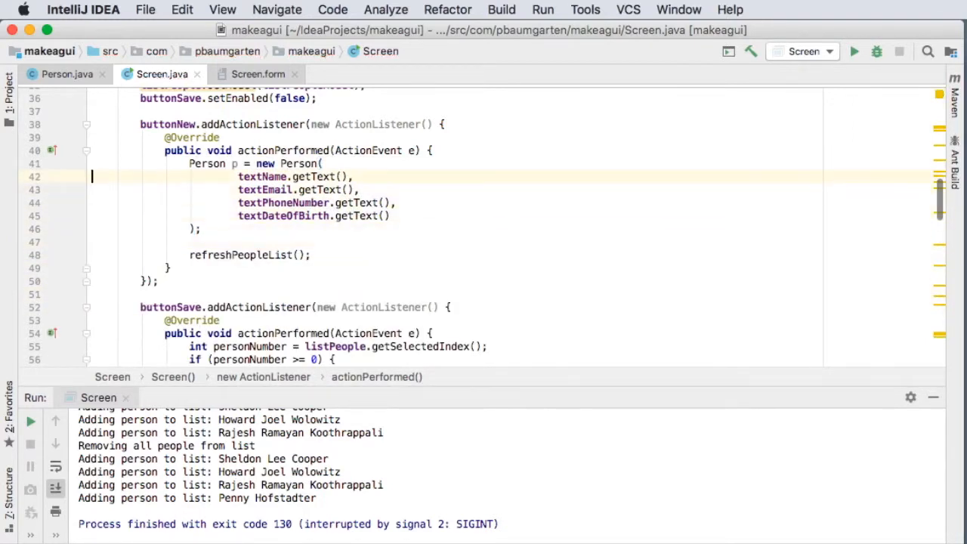
# Add the new person with people.add(p) and run the contacts app to test it.
pyautogui.click(237, 175)
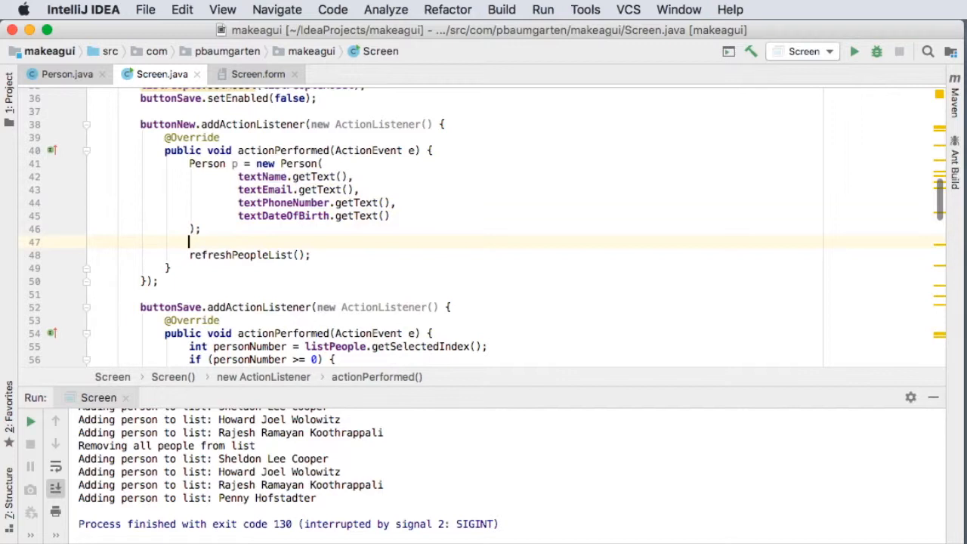
pyautogui.write('people.add(p);')
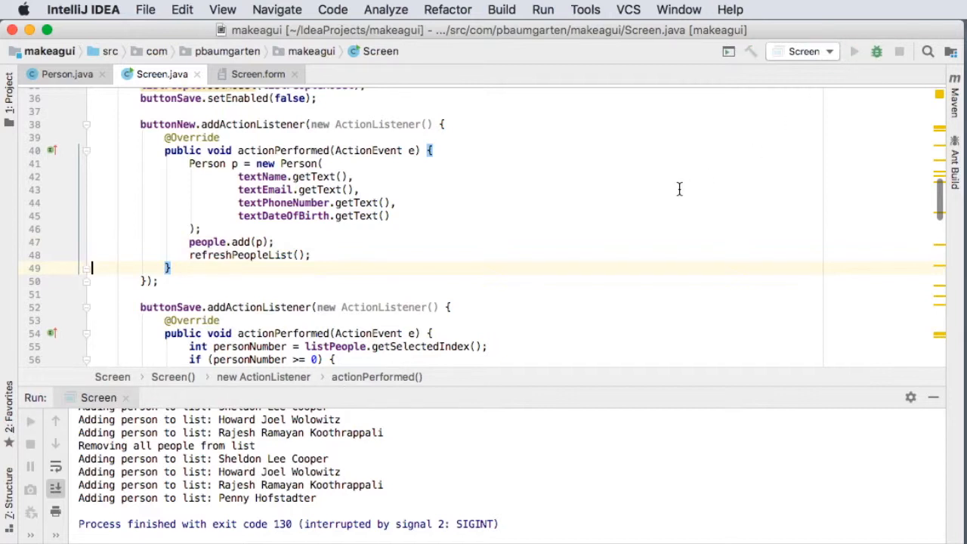
pyautogui.click(853, 51)
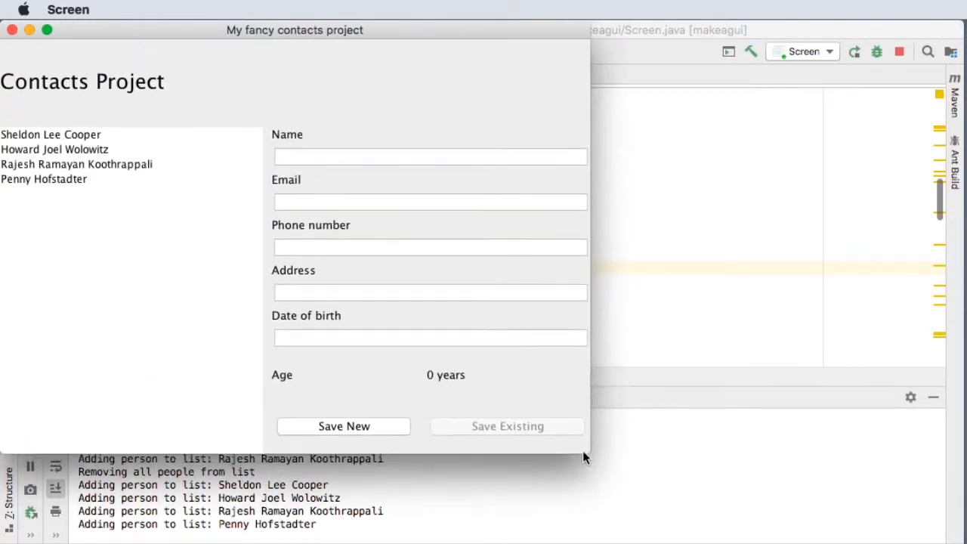
# Load Sheldon Lee Cooper, edit his phone number to end in 9999 and save the existing contact.
pyautogui.moveTo(295, 30); pyautogui.dragTo(395, 54)
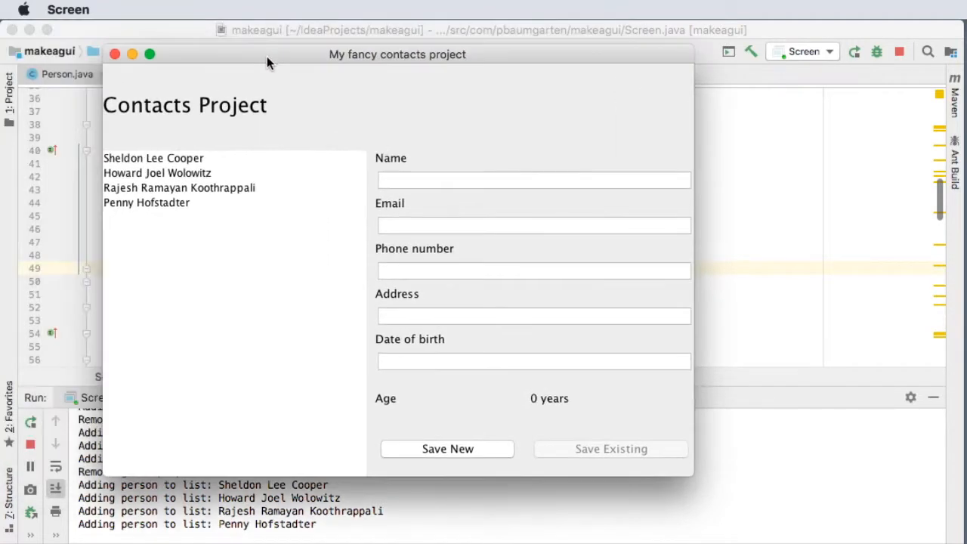
pyautogui.click(154, 158)
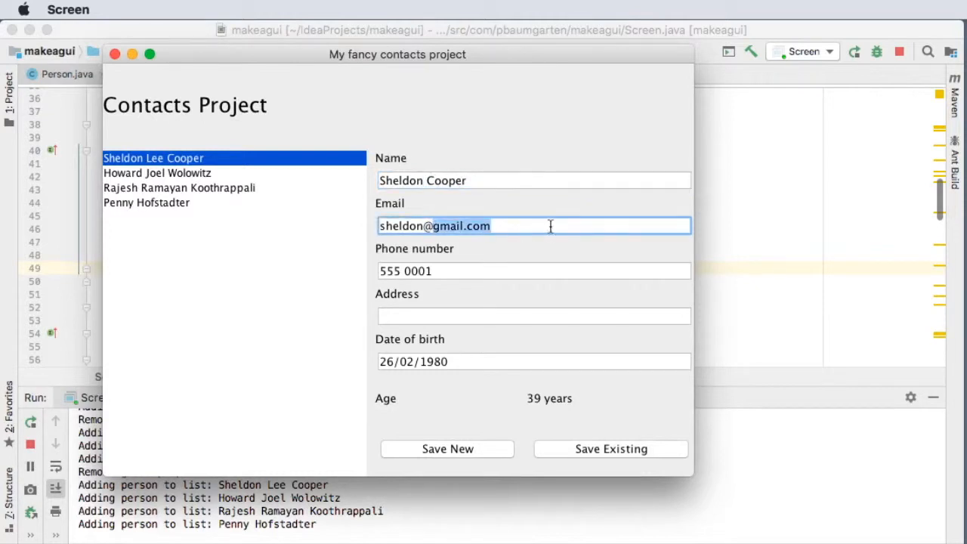
pyautogui.moveTo(546, 199)
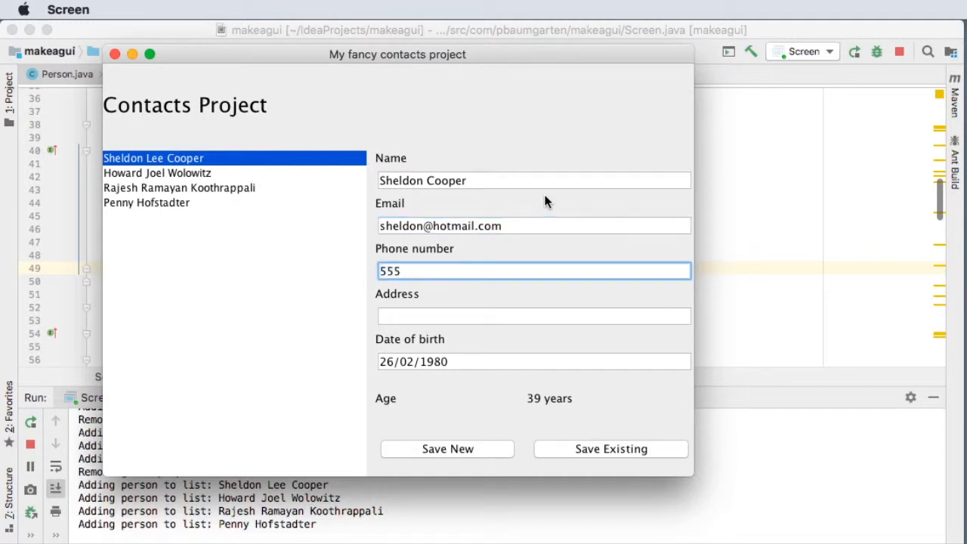
pyautogui.write('9999')
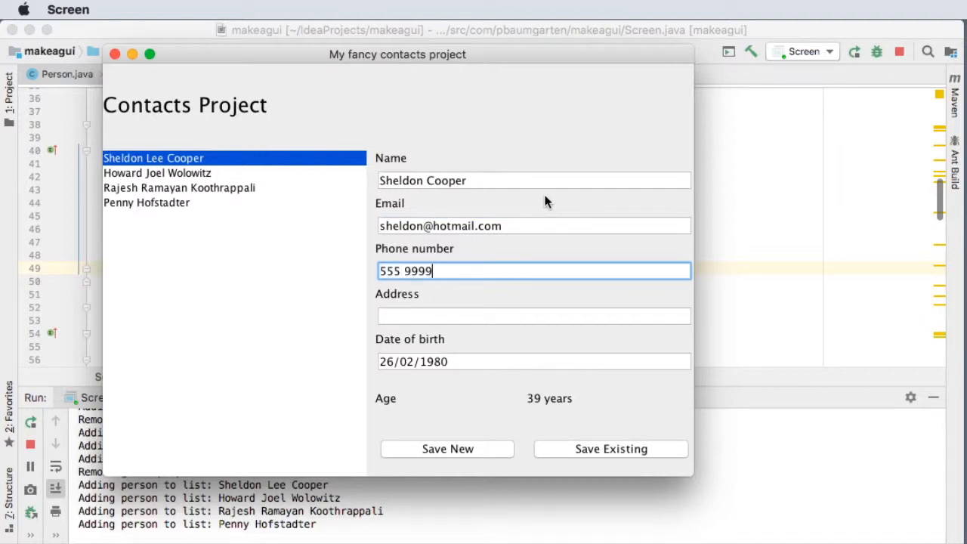
pyautogui.moveTo(592, 453)
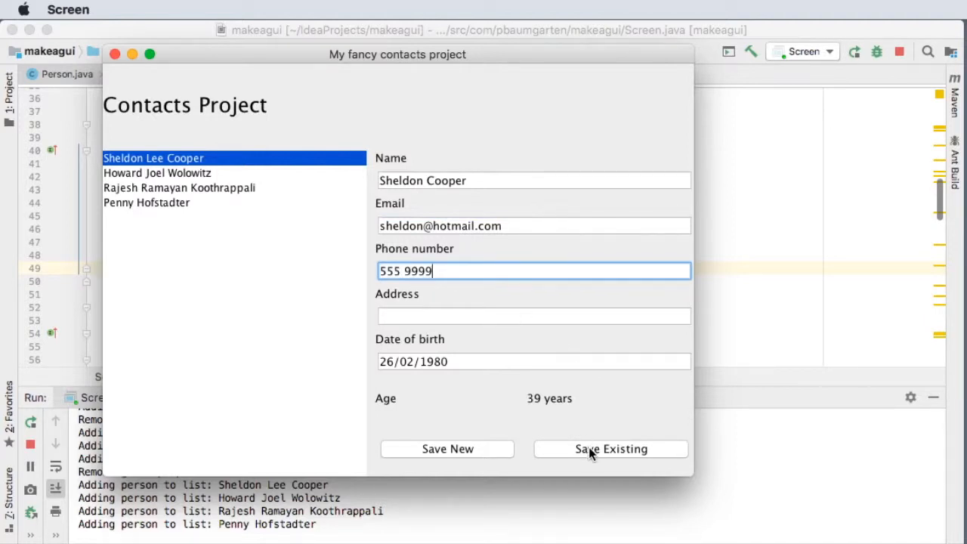
pyautogui.click(610, 449)
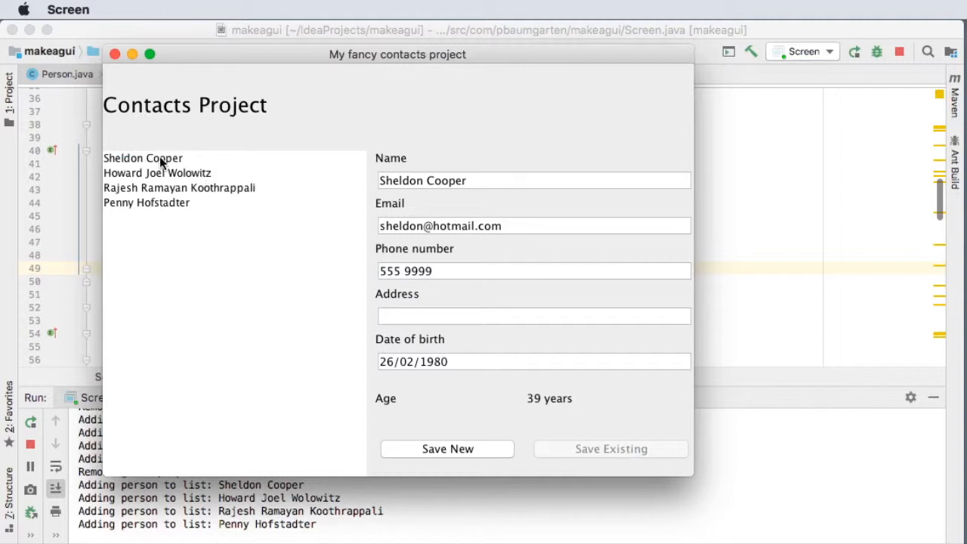
# Check Sheldon's updated details and open Howard Joel Wolowitz to edit his name.
pyautogui.click(157, 172)
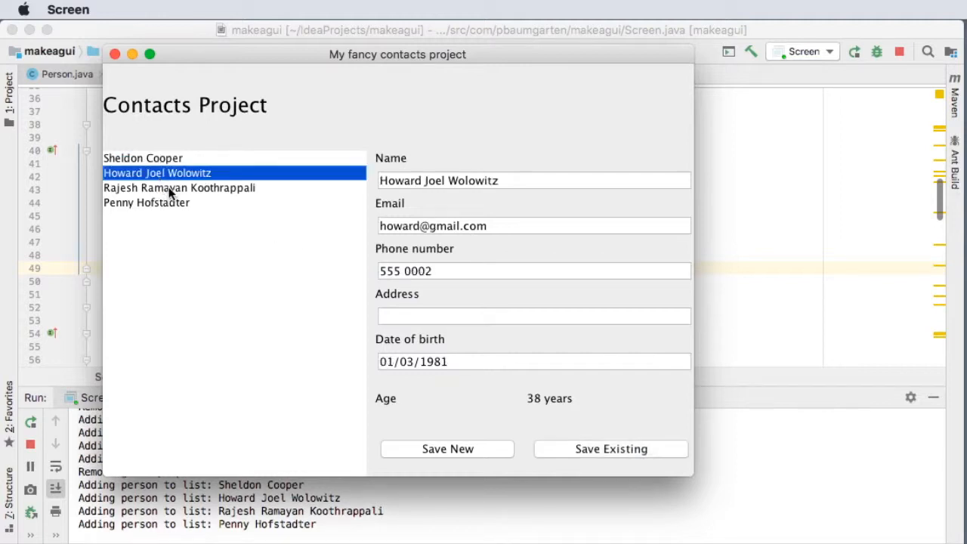
pyautogui.click(142, 158)
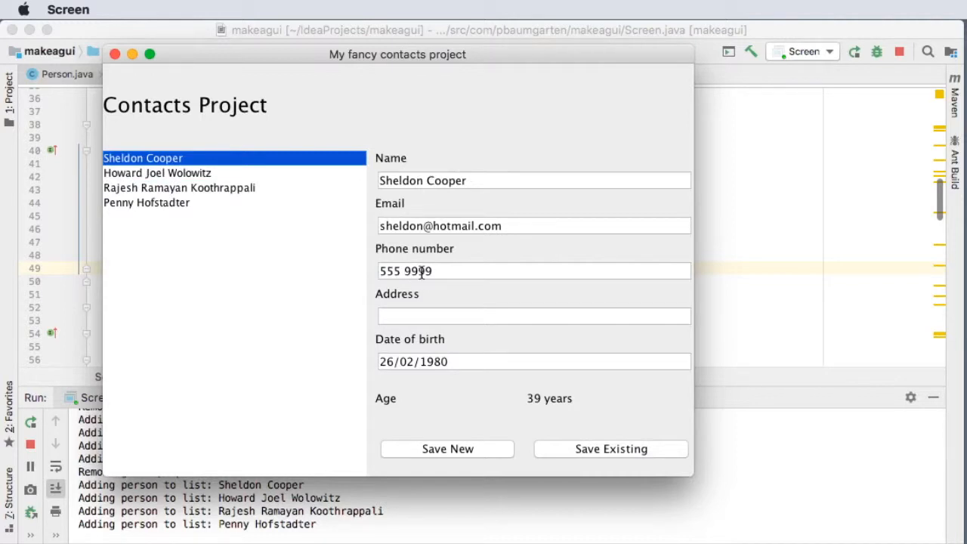
pyautogui.click(157, 172)
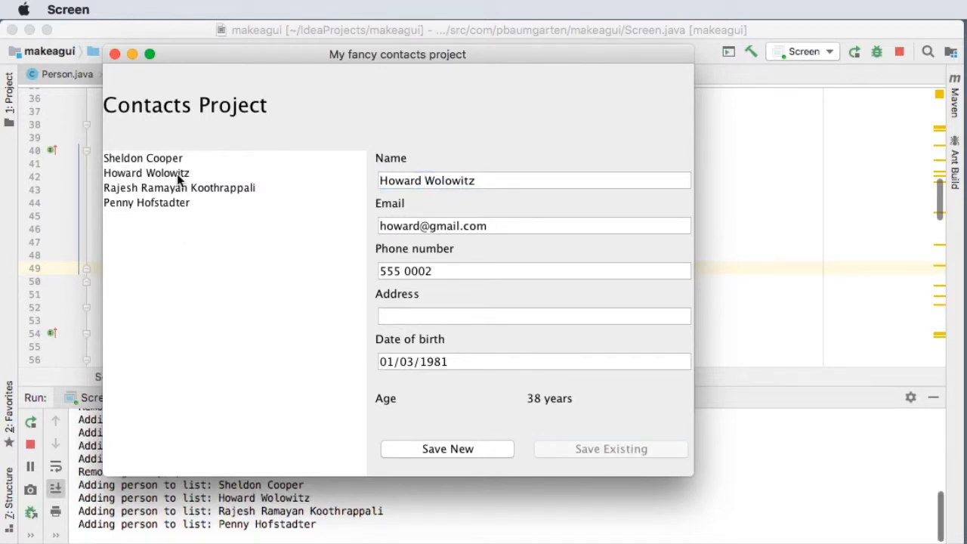
pyautogui.moveTo(193, 199)
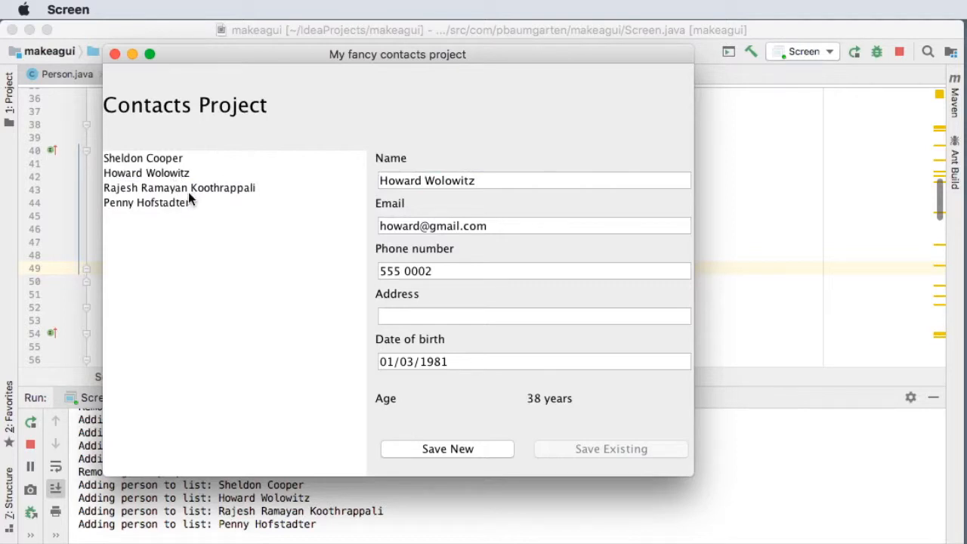
# Browse Rajesh, Sheldon and Penny to confirm the saved edits, ending on Rajesh Ramayan Koothrappali.
pyautogui.click(178, 188)
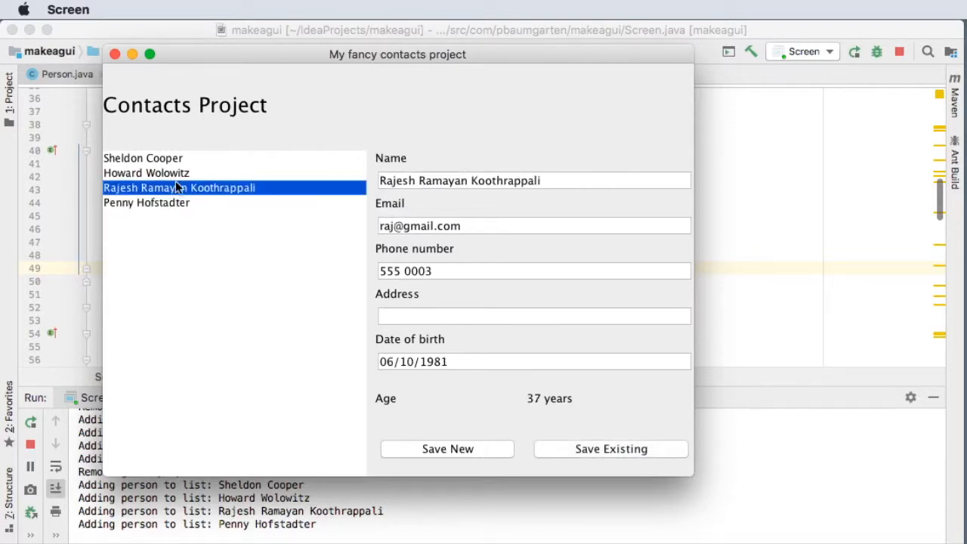
pyautogui.click(142, 159)
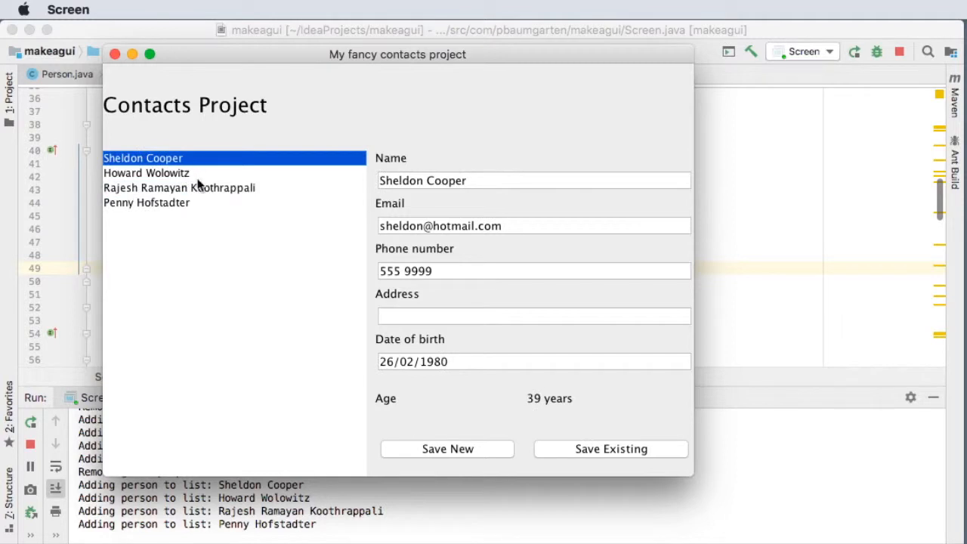
pyautogui.click(147, 203)
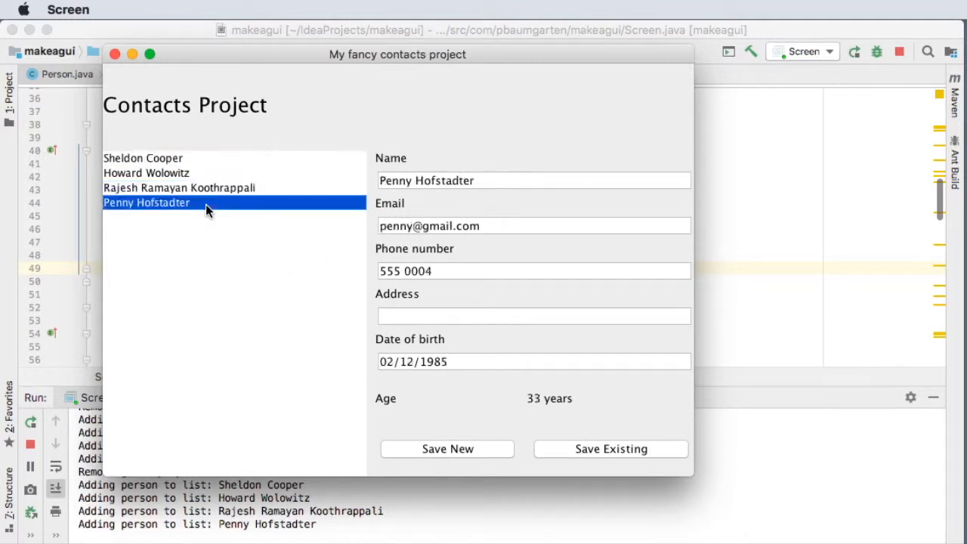
pyautogui.click(180, 187)
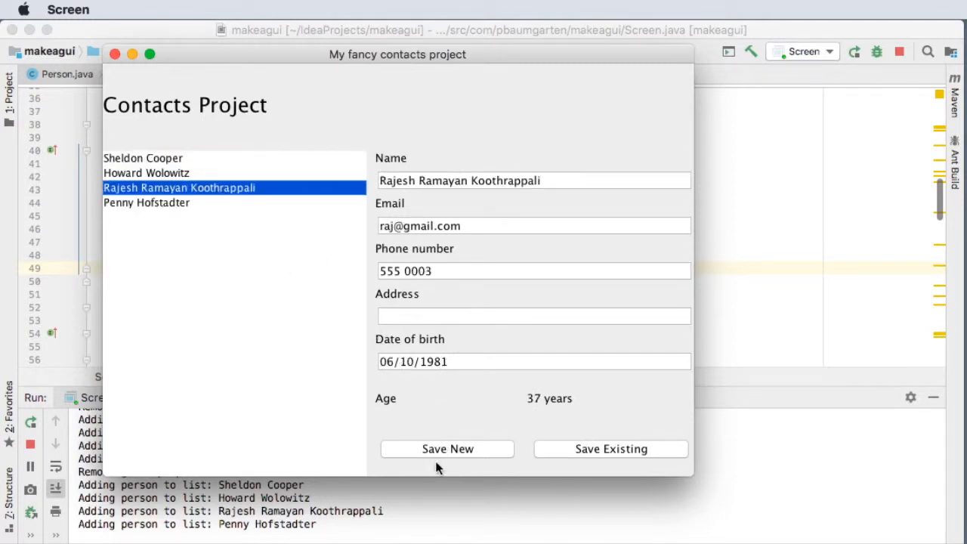
pyautogui.moveTo(423, 145)
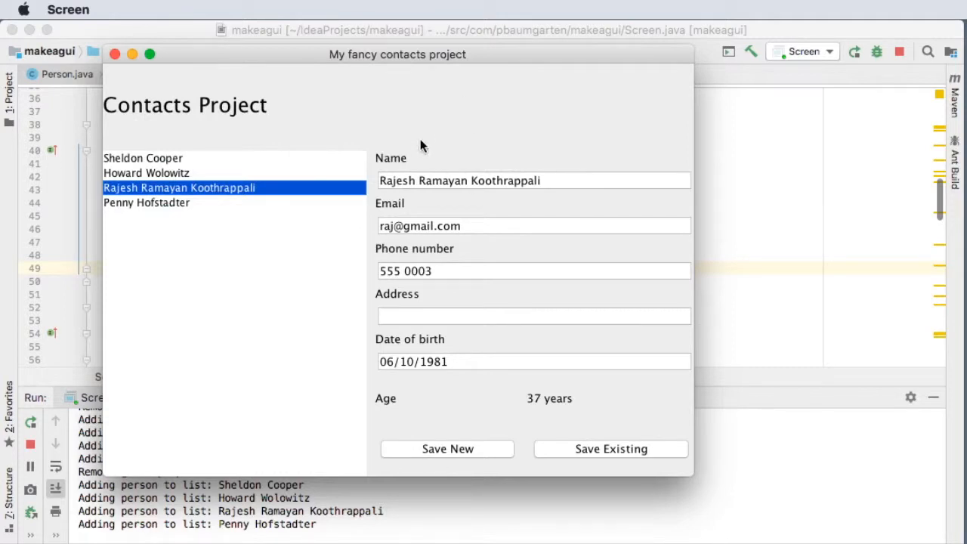
pyautogui.moveTo(421, 180)
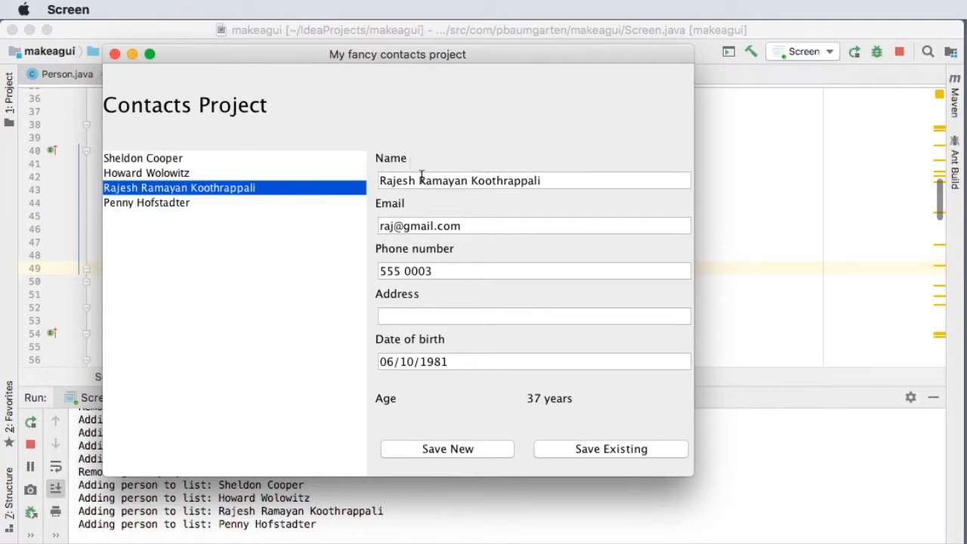
pyautogui.moveTo(450, 212)
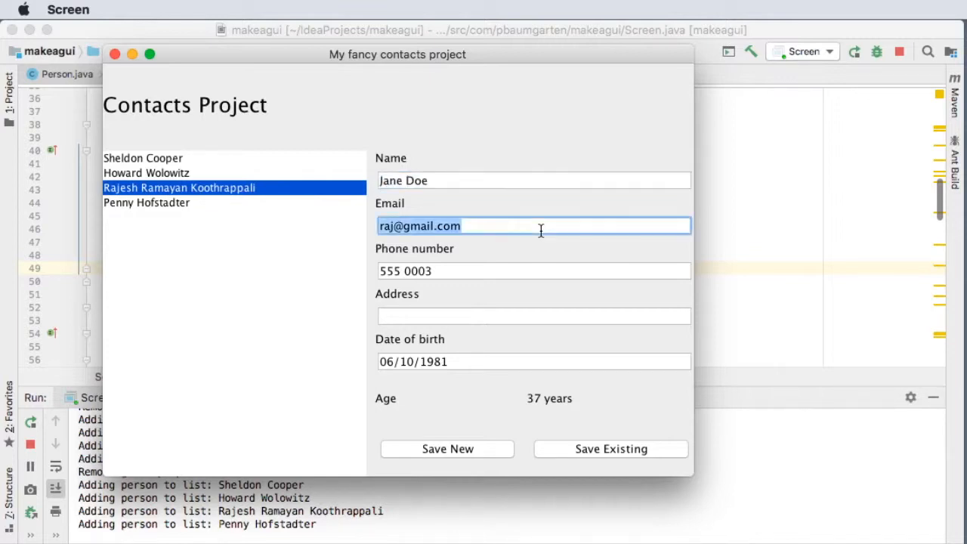
pyautogui.write('jane@doe.com')
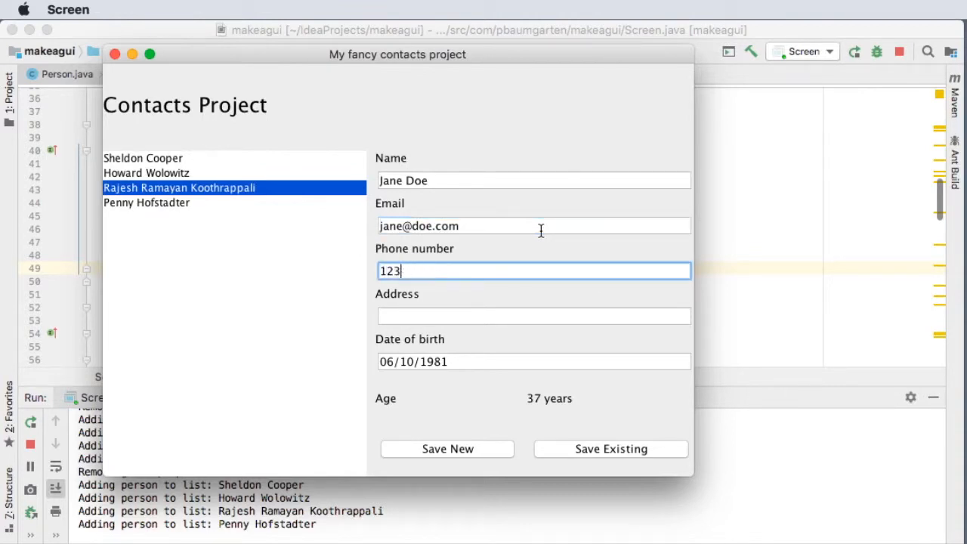
pyautogui.write('45678')
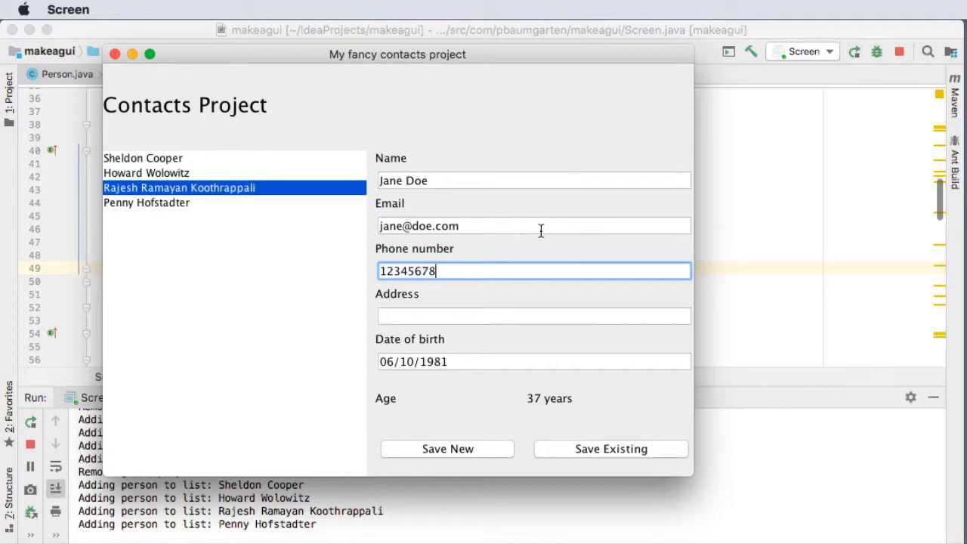
pyautogui.click(533, 361)
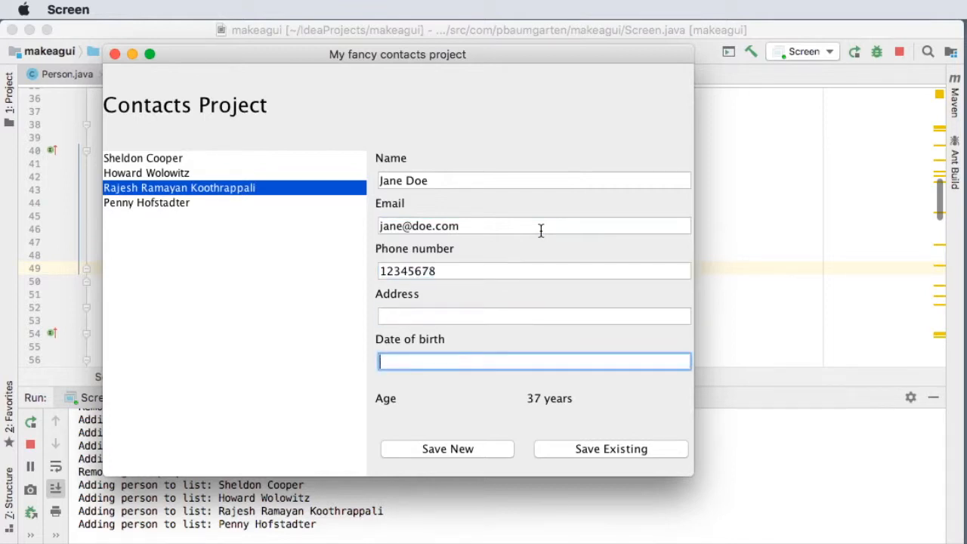
pyautogui.write('01/01/')
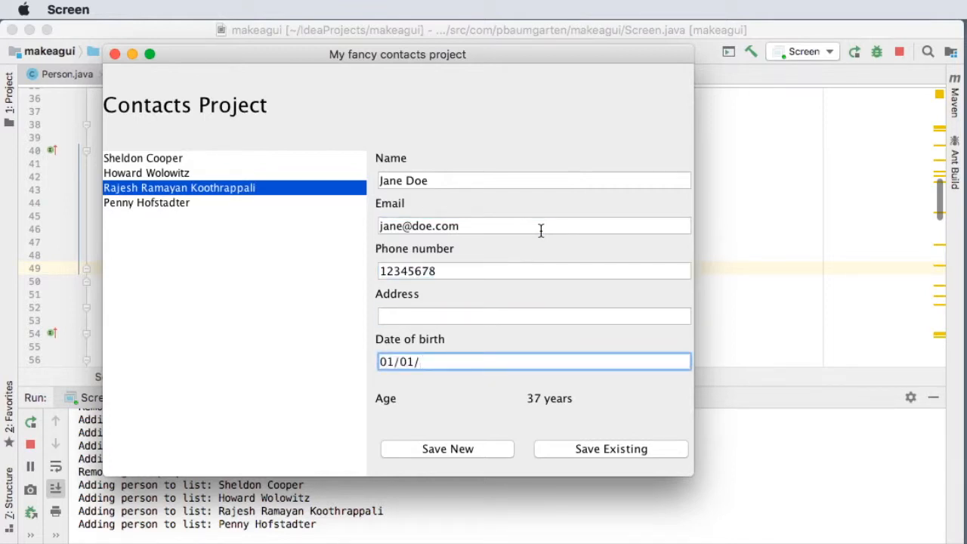
pyautogui.write('2010')
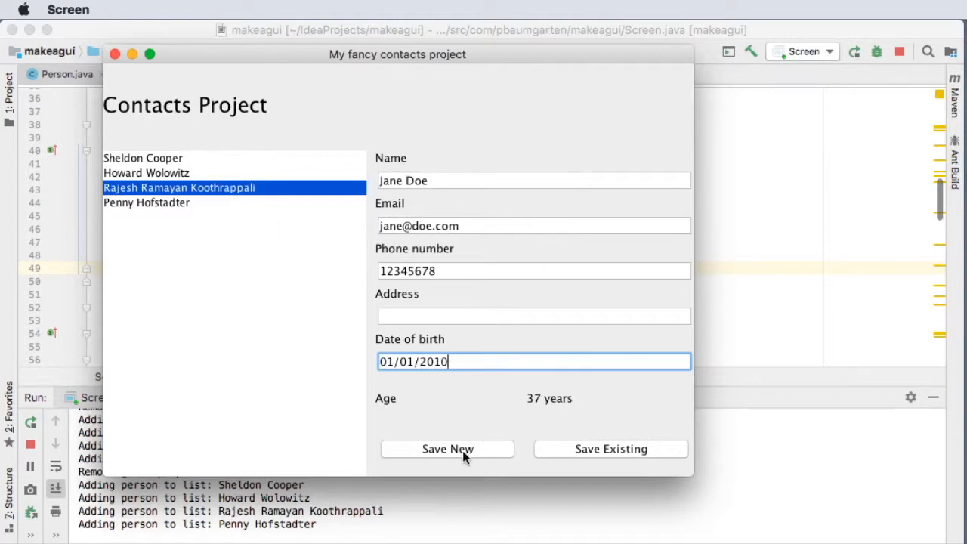
pyautogui.click(447, 448)
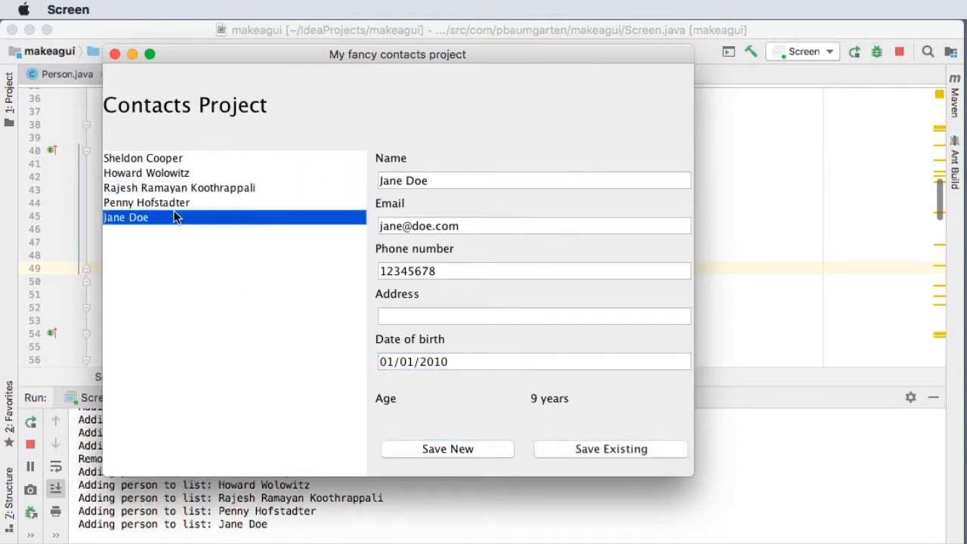
# Review Penny Hofstadter's and Sheldon Cooper's details, then move the contacts window aside to reveal the code.
pyautogui.click(146, 202)
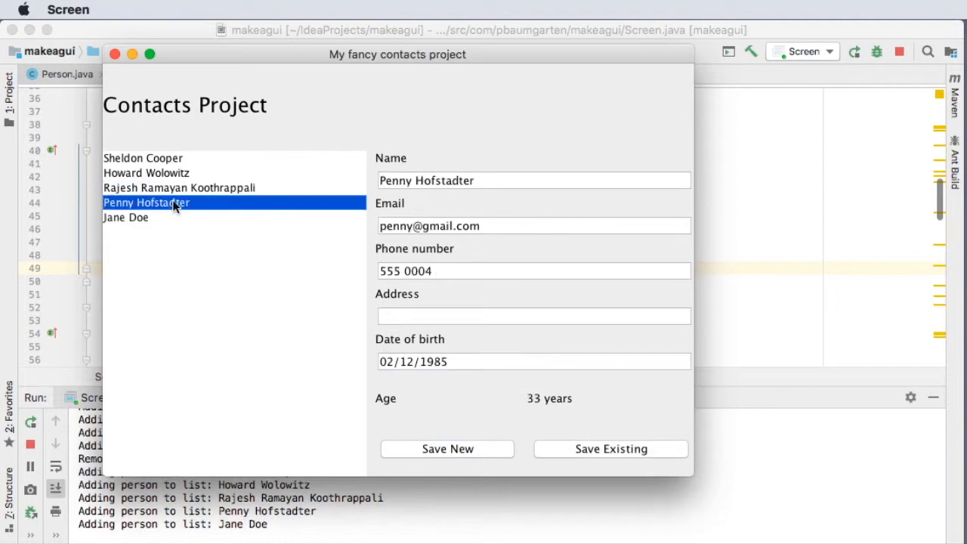
pyautogui.click(142, 158)
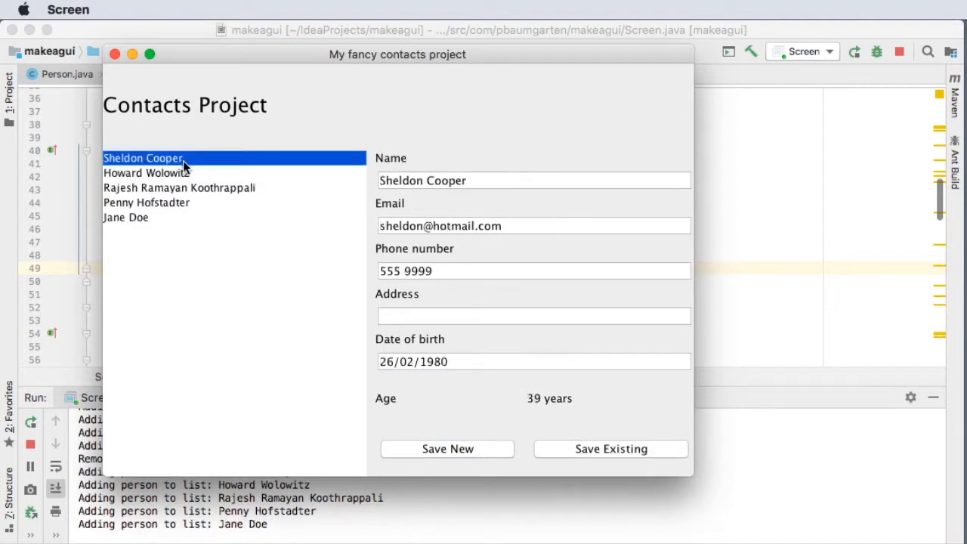
pyautogui.click(147, 202)
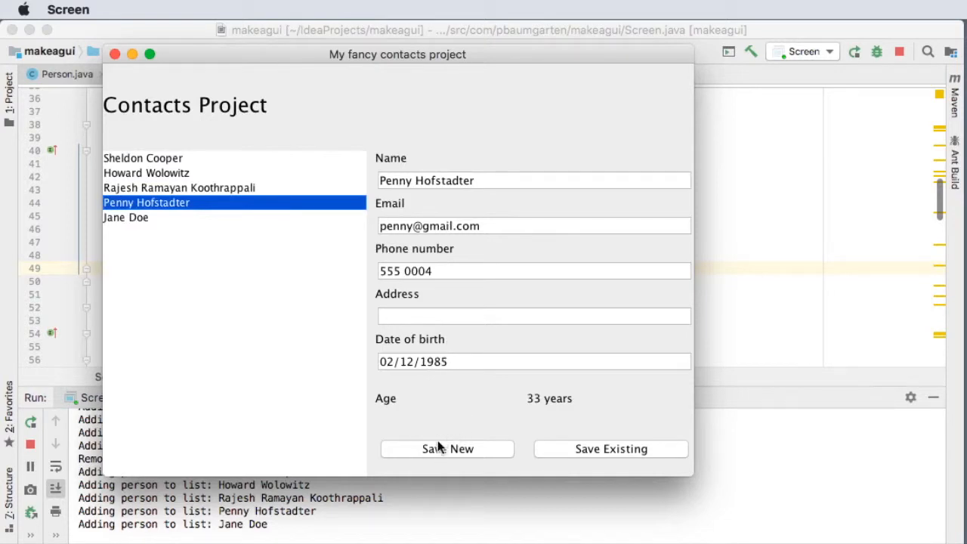
pyautogui.moveTo(517, 350)
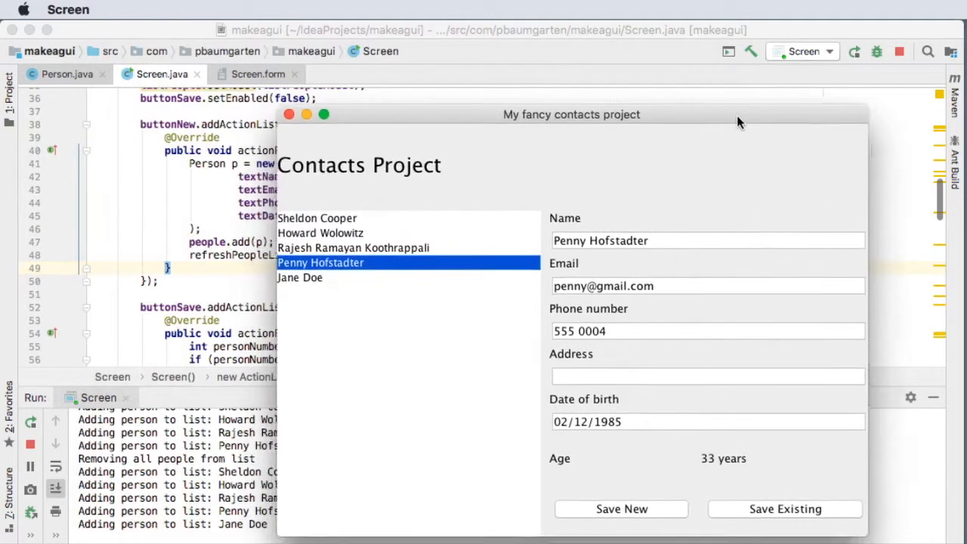
pyautogui.moveTo(571, 115); pyautogui.dragTo(592, 125)
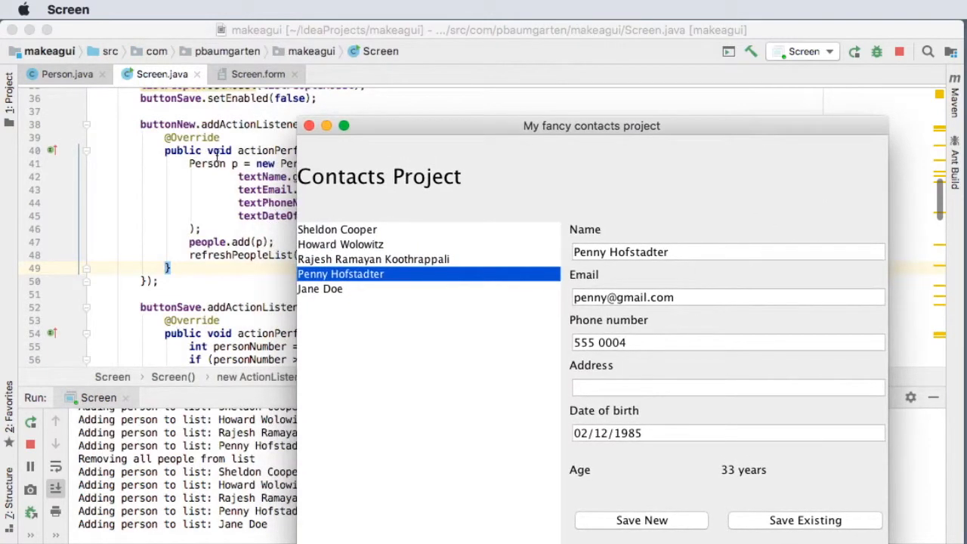
pyautogui.moveTo(738, 242)
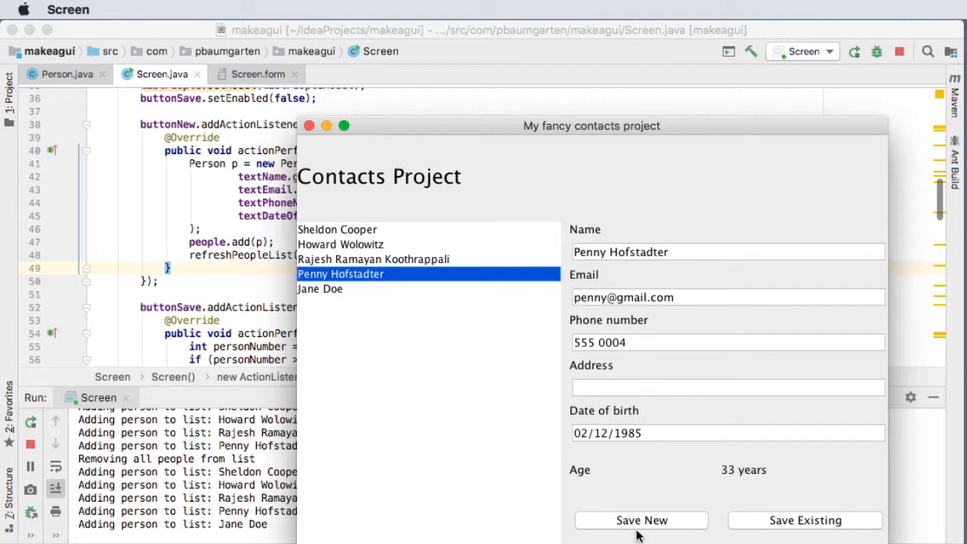
pyautogui.moveTo(665, 287)
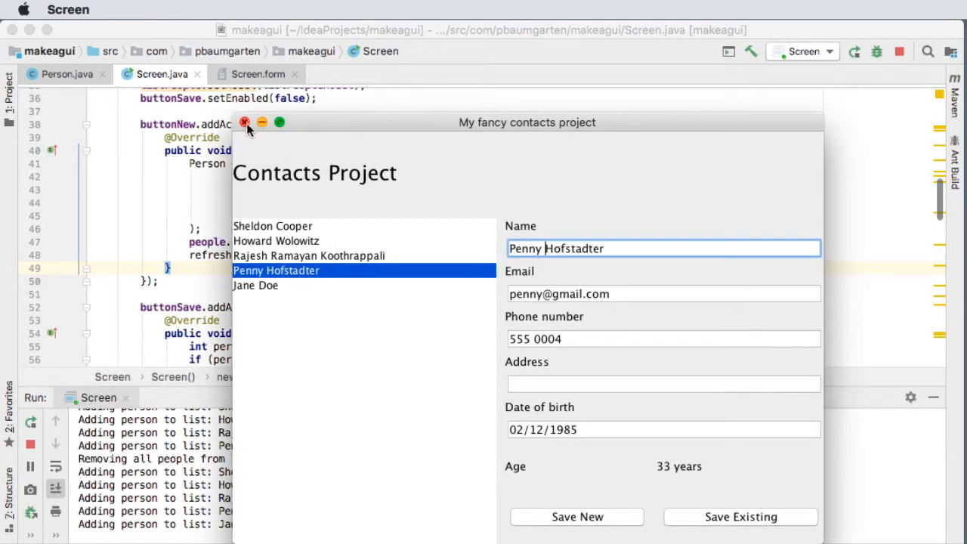
# Browse Howard, Penny, Rajesh and Sheldon in the list, then quit the contacts app.
pyautogui.click(275, 240)
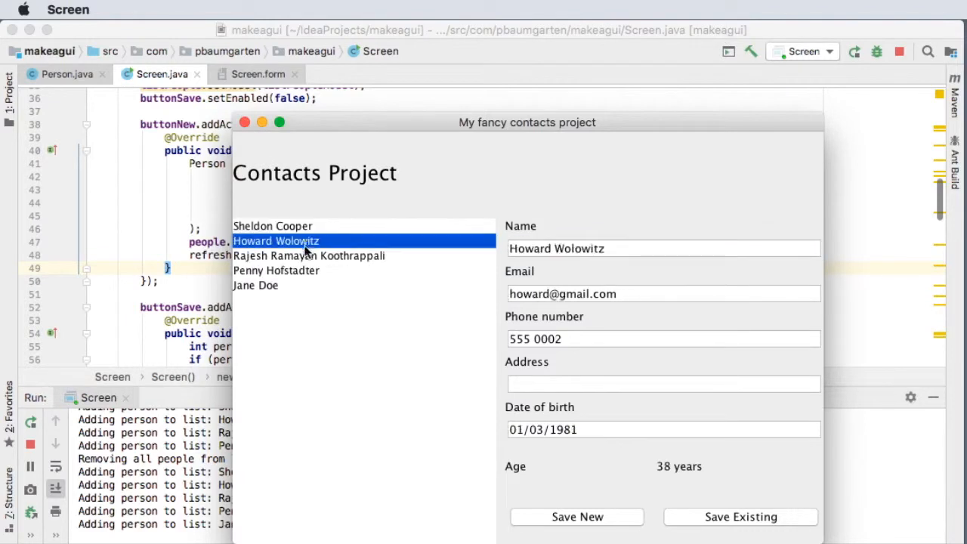
pyautogui.click(276, 270)
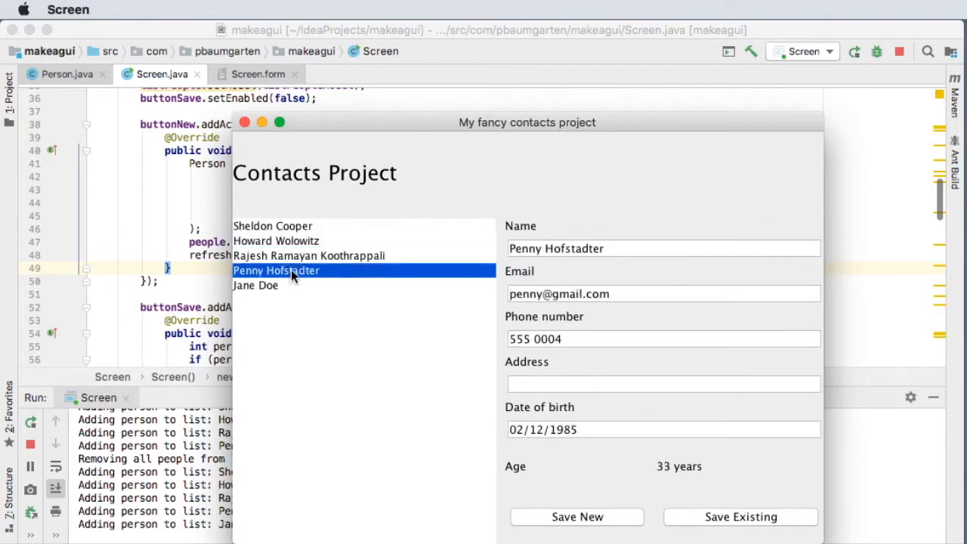
pyautogui.click(308, 255)
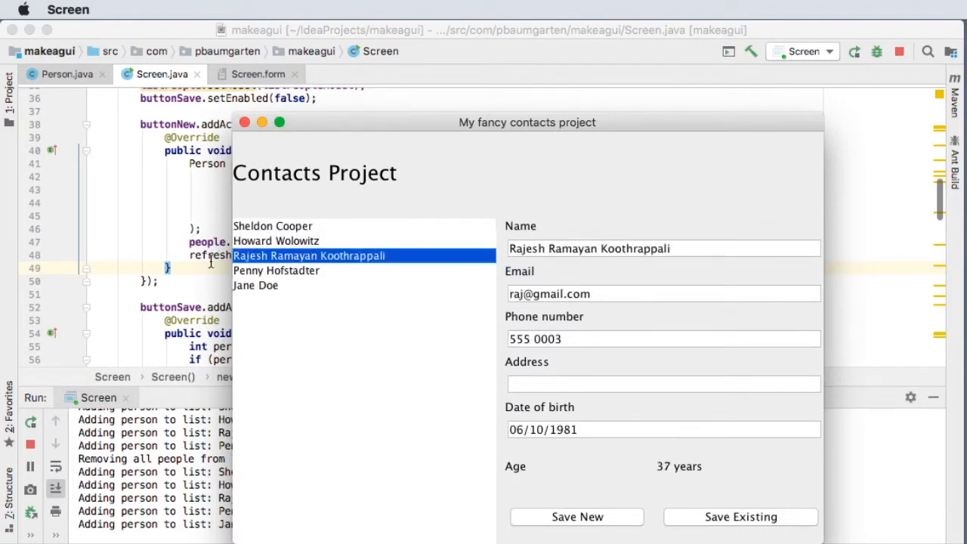
pyautogui.click(272, 226)
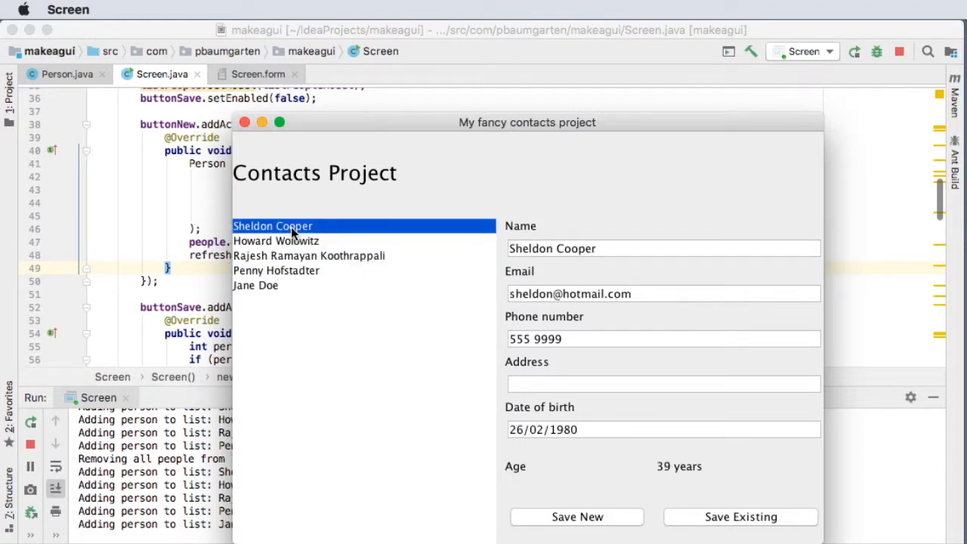
pyautogui.moveTo(305, 226)
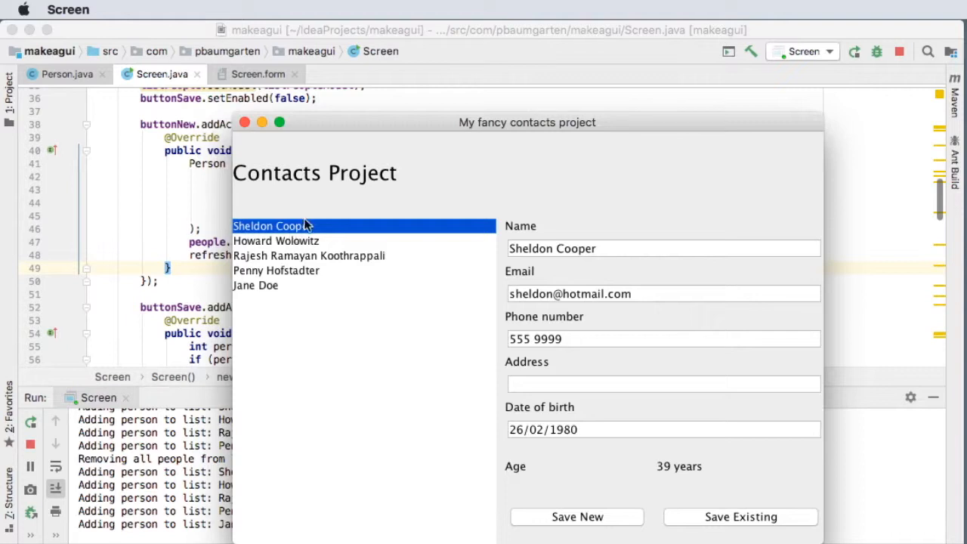
pyautogui.click(275, 241)
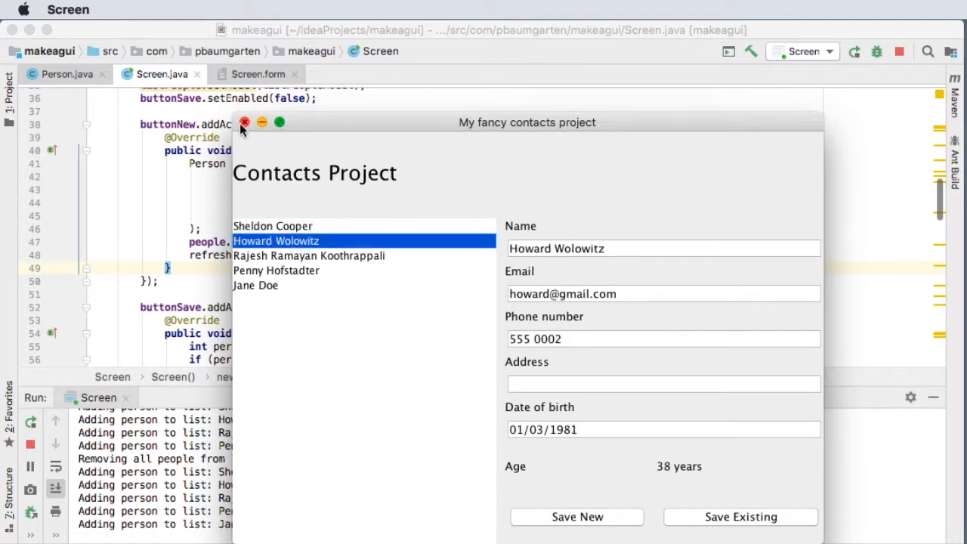
pyautogui.click(244, 122)
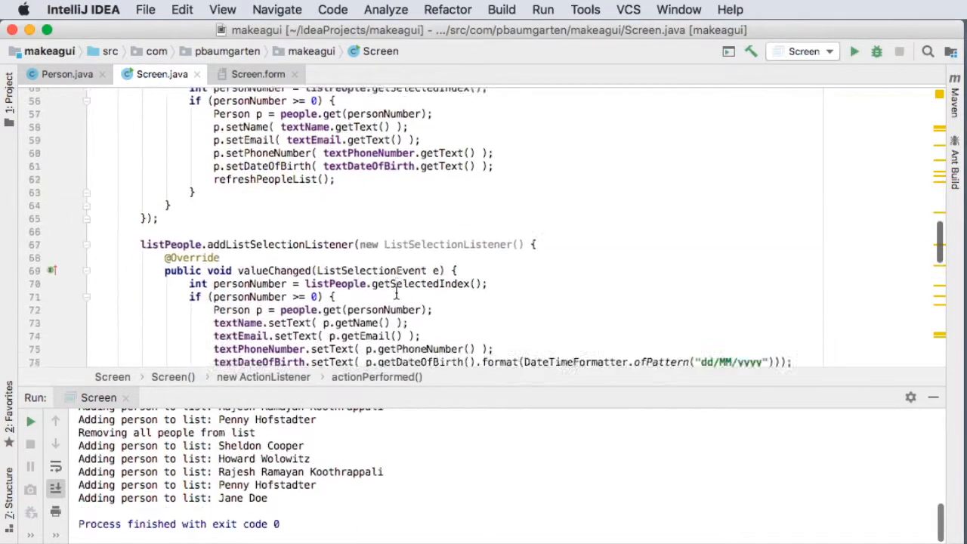
# Scroll down through Screen.java toward the starting contacts.
pyautogui.scroll(-3)
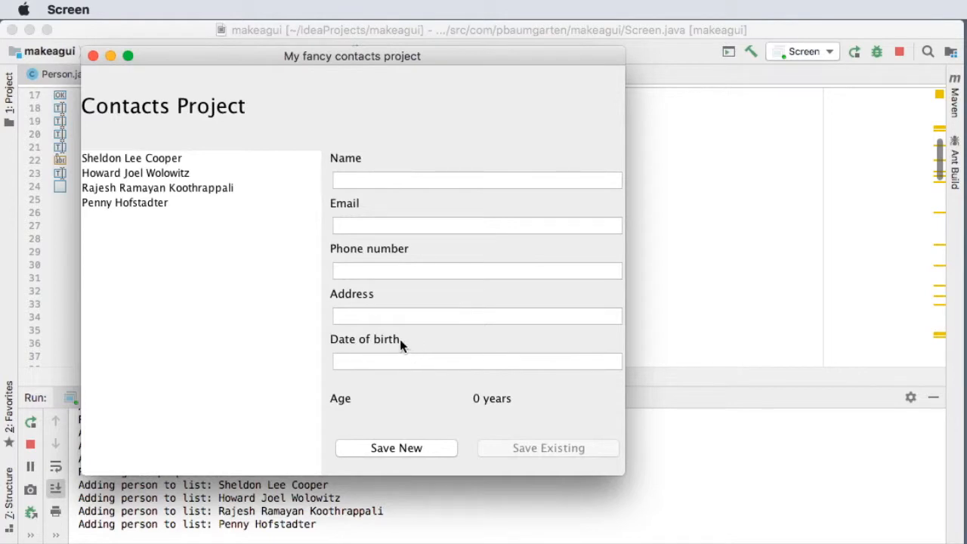
# Focus the empty Address field, then view Howard Joel Wolowitz, Rajesh Ramayan Koothrappali and Sheldon Lee Cooper.
pyautogui.click(476, 315)
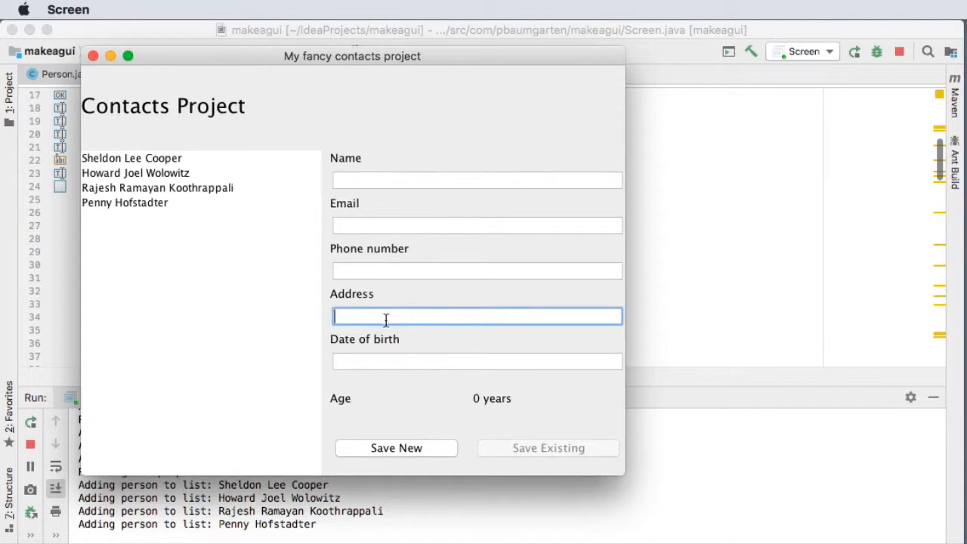
pyautogui.moveTo(383, 314)
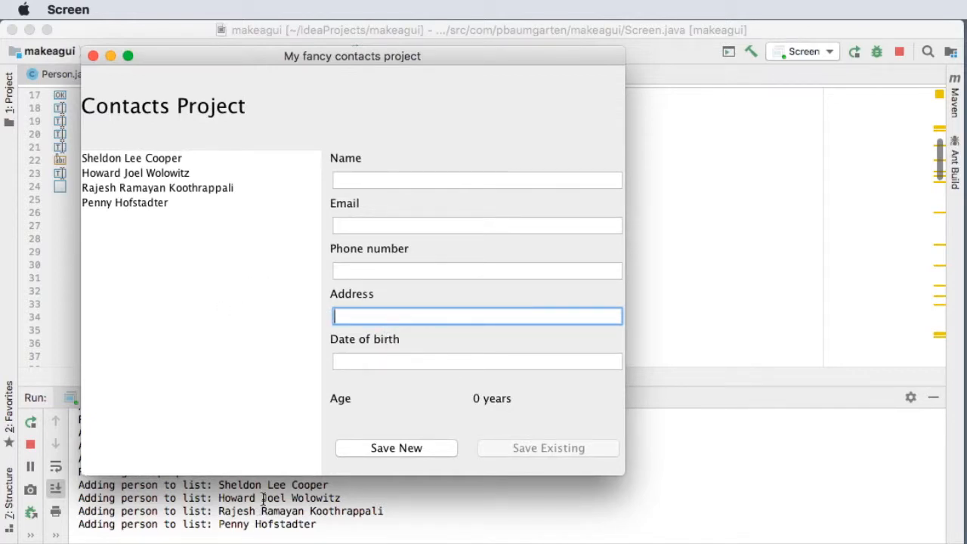
pyautogui.moveTo(192, 404)
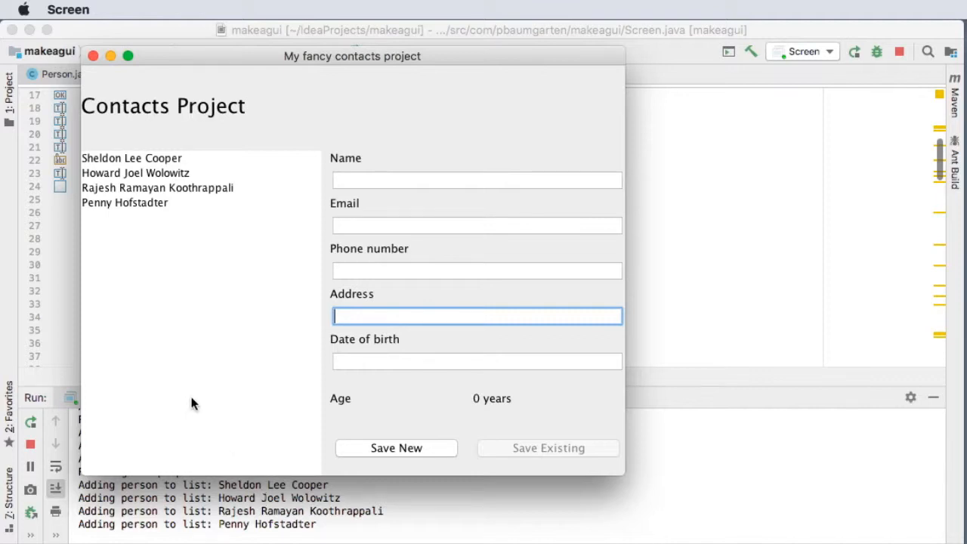
pyautogui.click(136, 172)
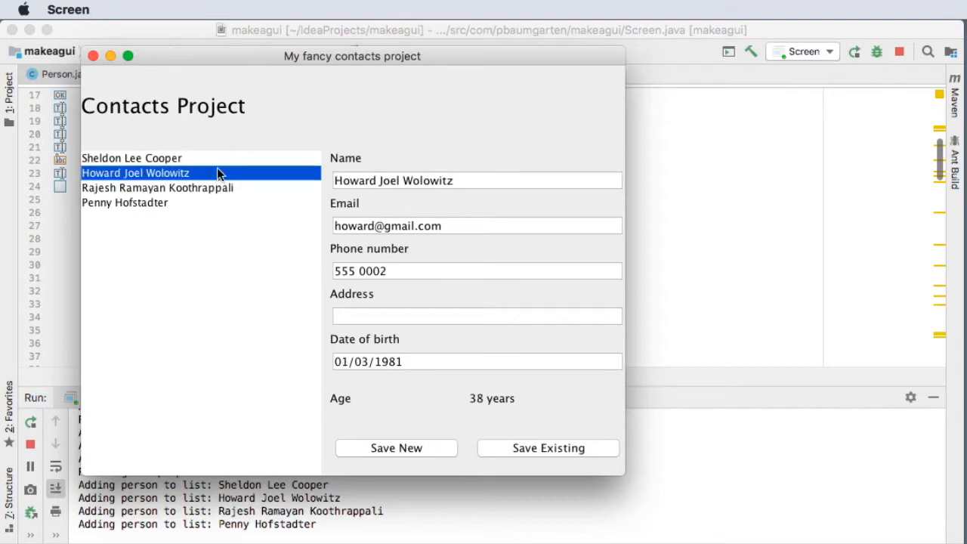
pyautogui.click(157, 187)
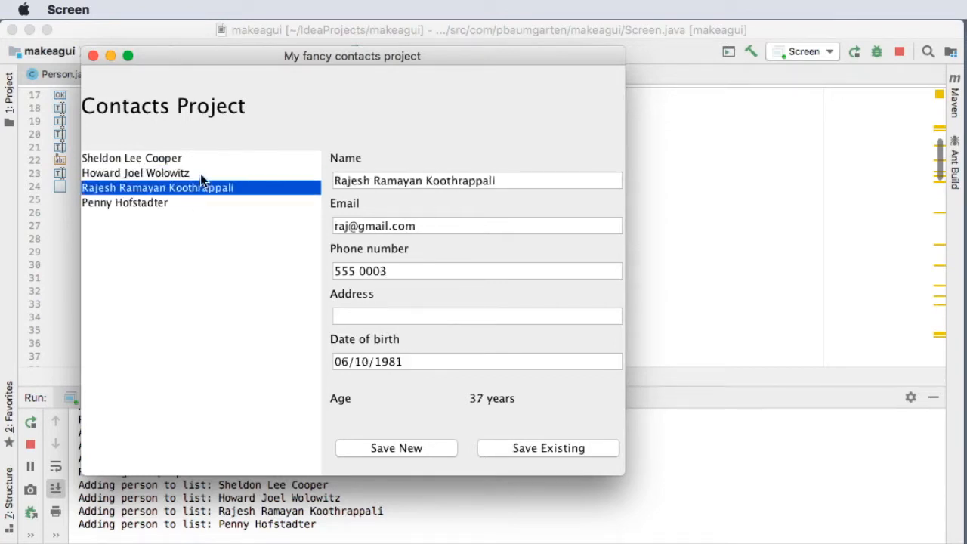
pyautogui.click(132, 158)
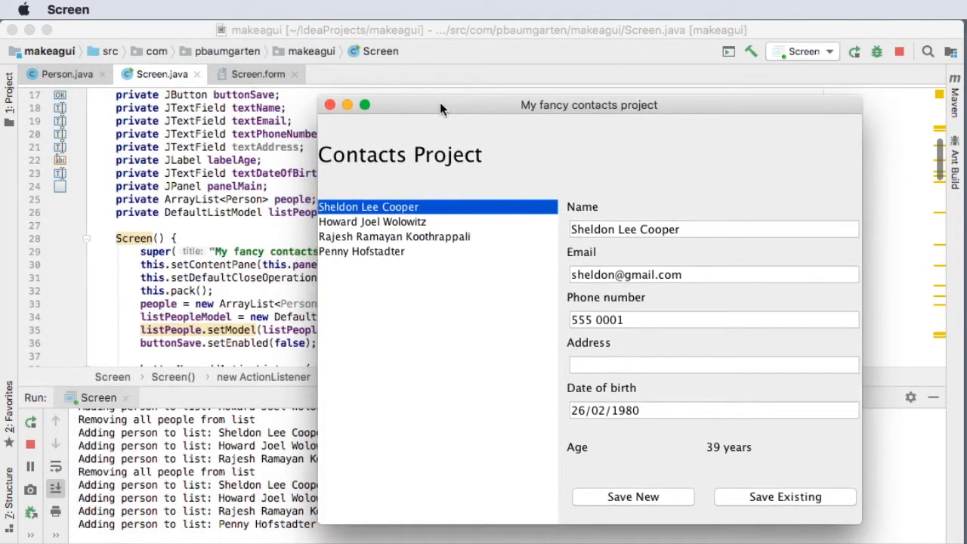
pyautogui.moveTo(435, 109)
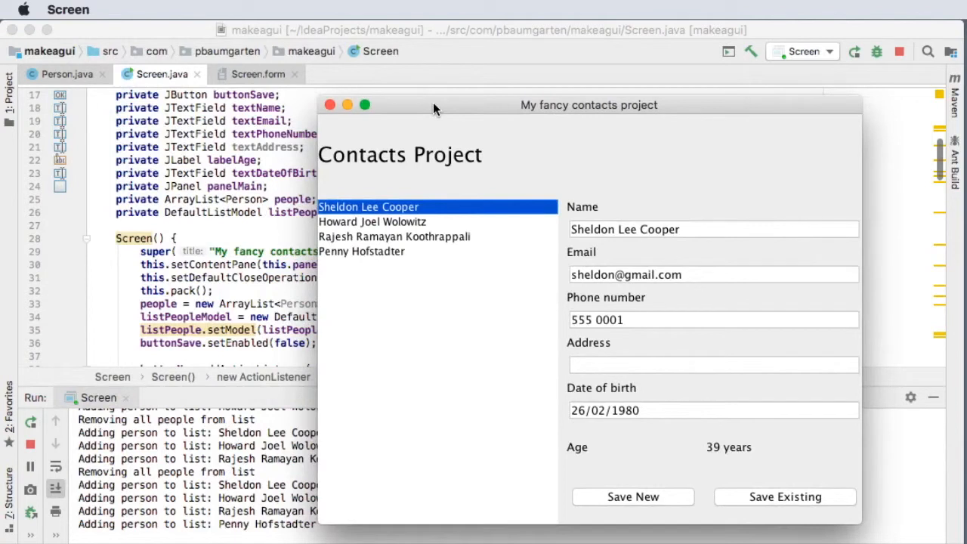
pyautogui.moveTo(474, 136)
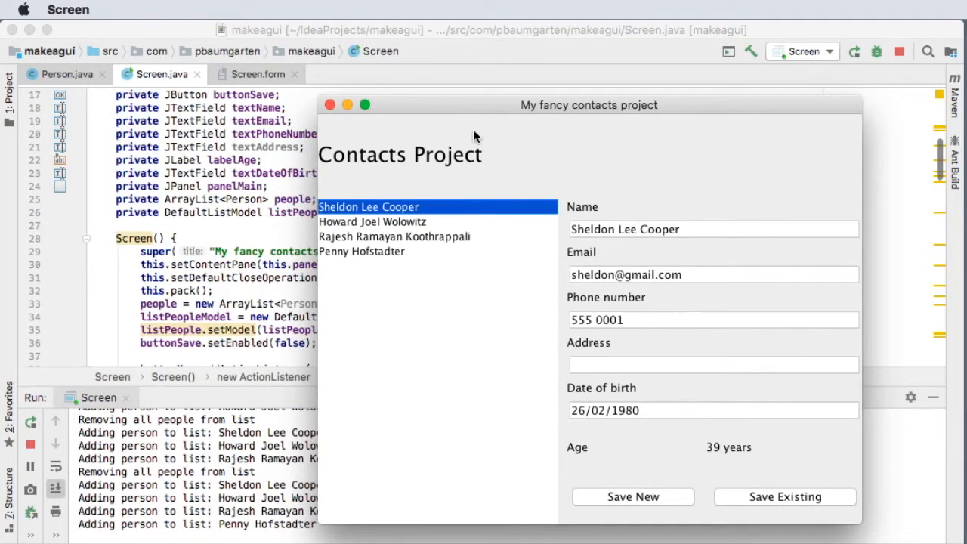